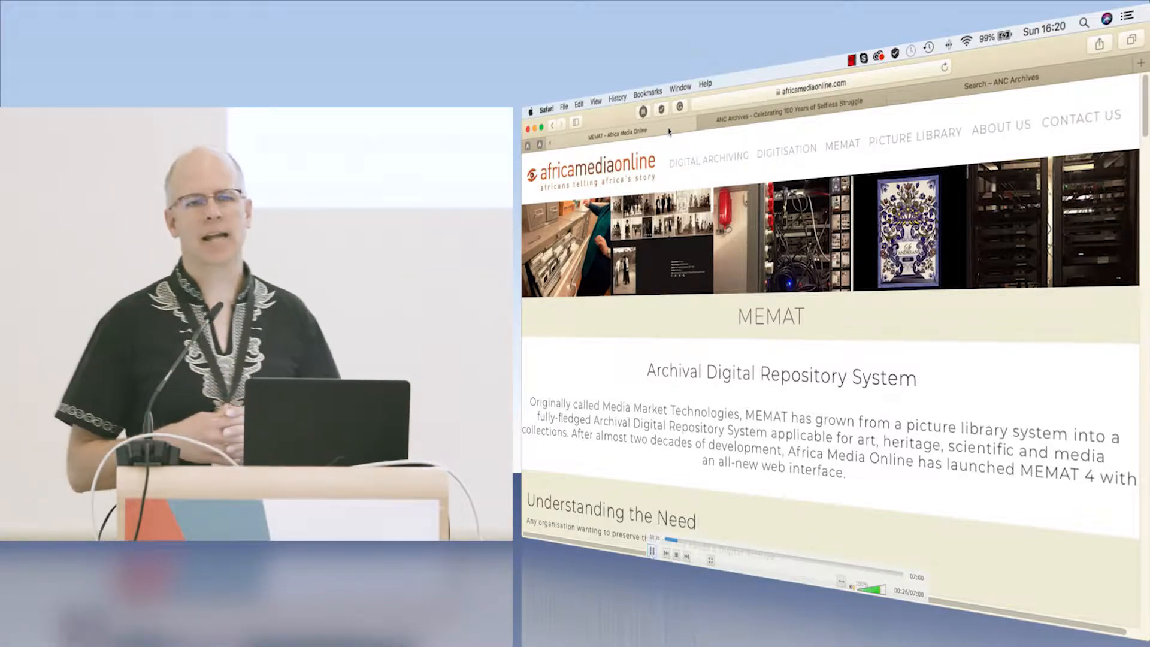
Step: Switch to Safari and show the ANC Archives results with photograph 474_27's details
key(cmd+tab)
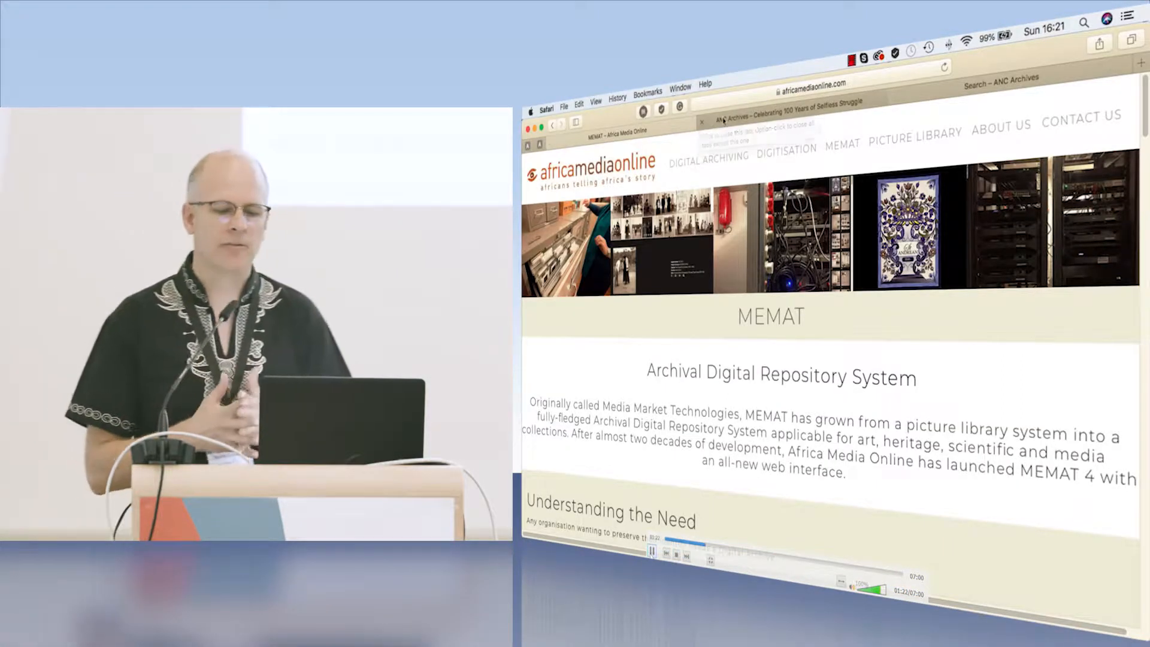
click(789, 118)
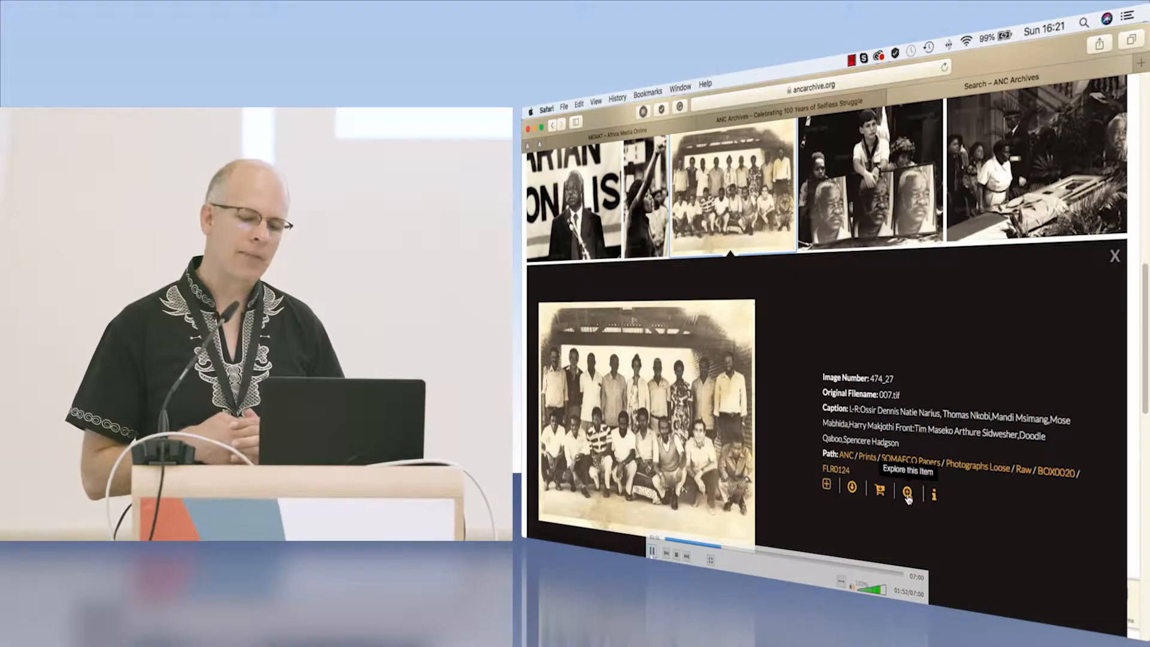
Step: Examine photograph 474_27 zoomed in the universal viewer, then go to the Liliesleaf site
click(908, 494)
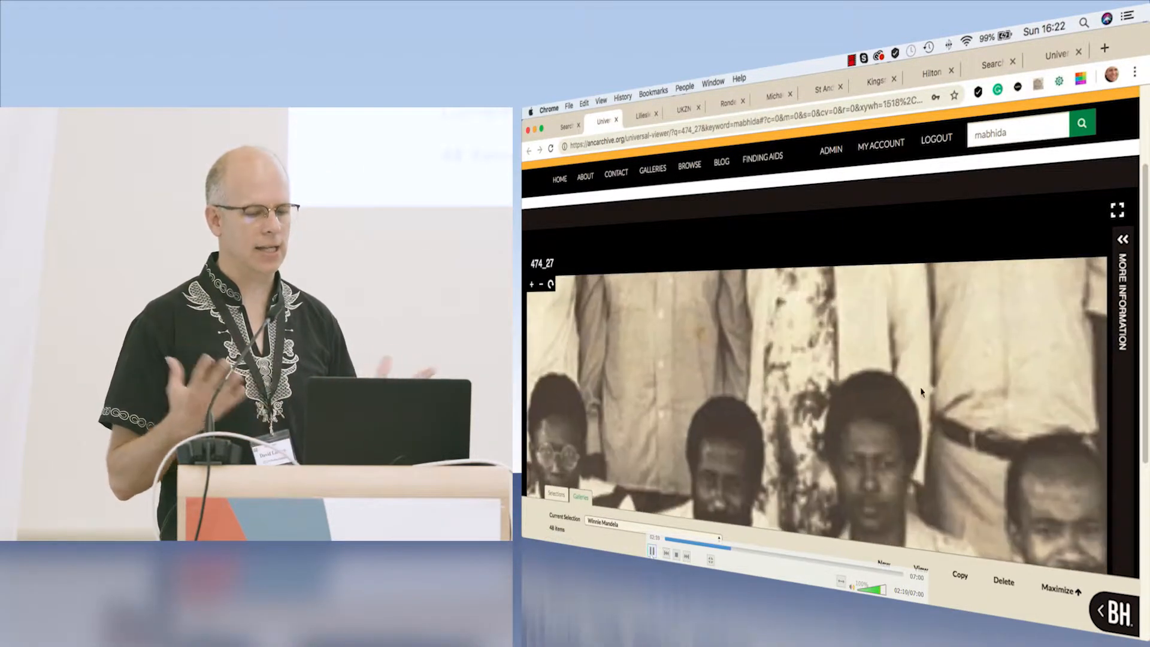
scroll(down, 3)
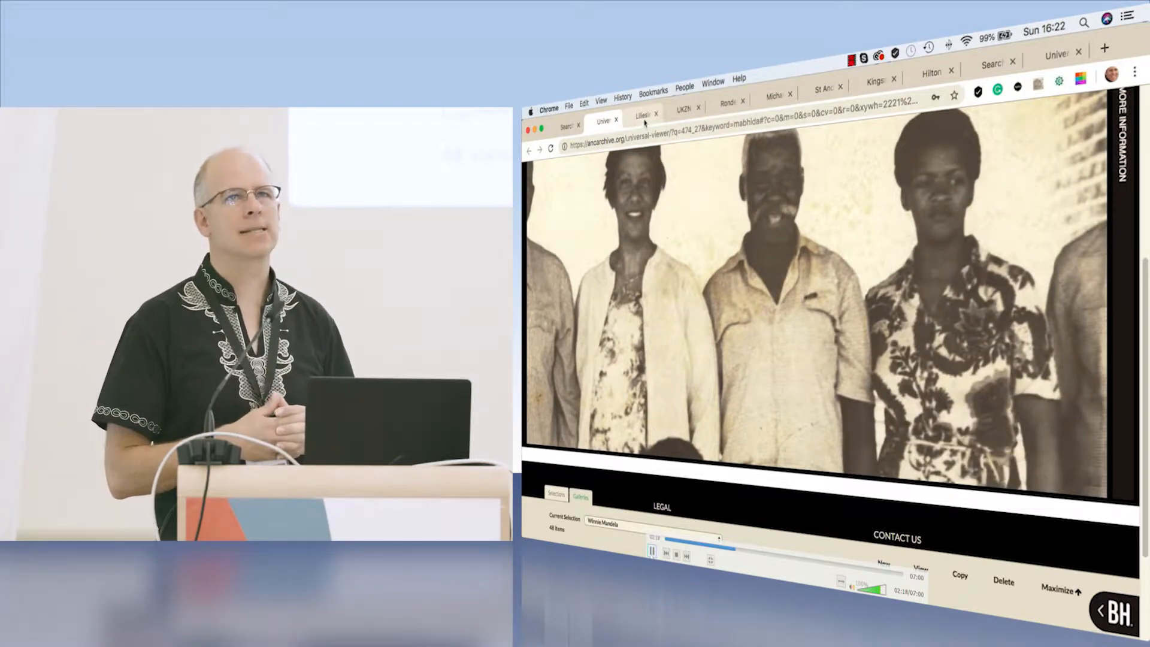
click(642, 114)
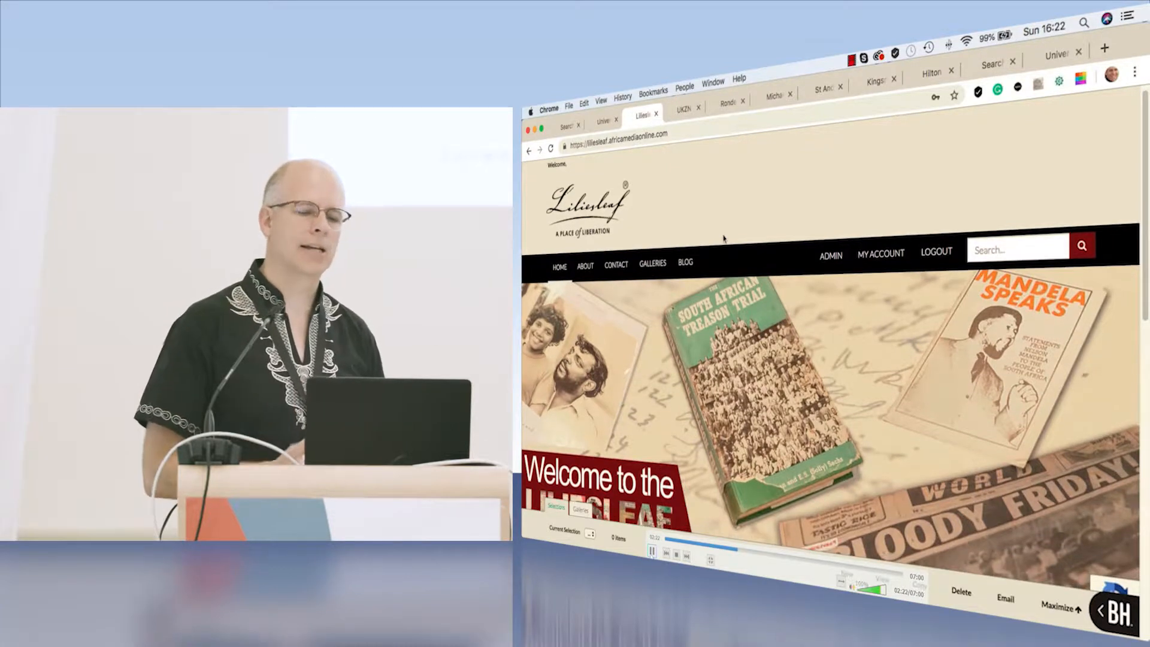
Step: Cycle through the UKZN, Rondebosch, Michaelhouse, St Andrew's, Kingsmead and Hilton archive sites
scroll(down, 3)
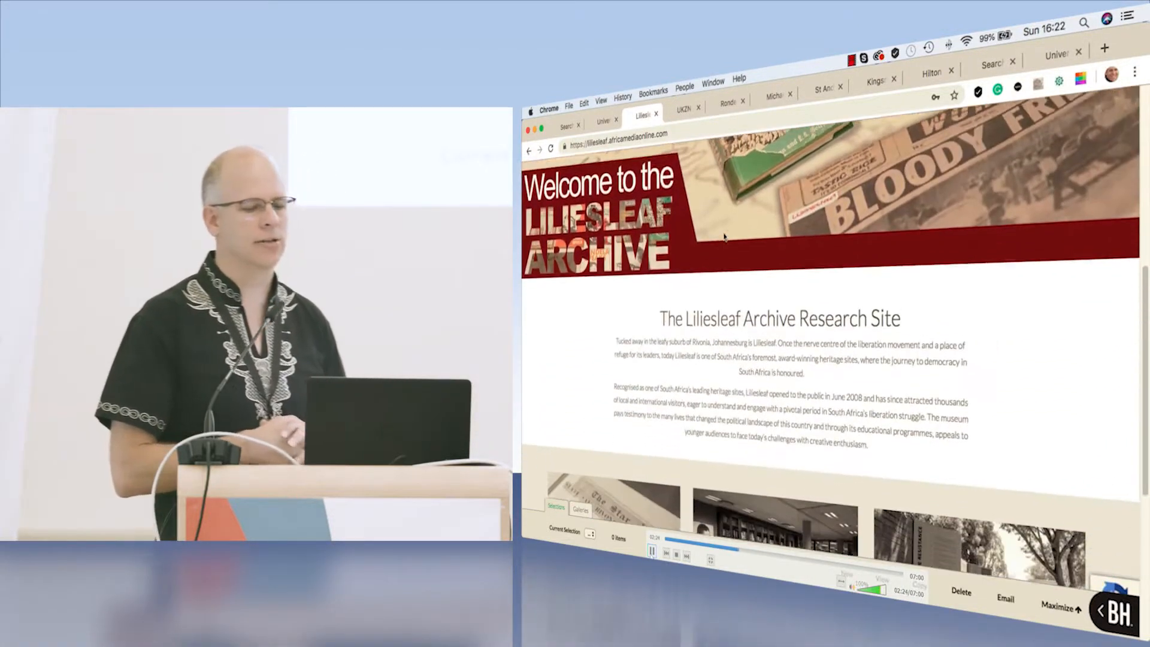
scroll(down, 3)
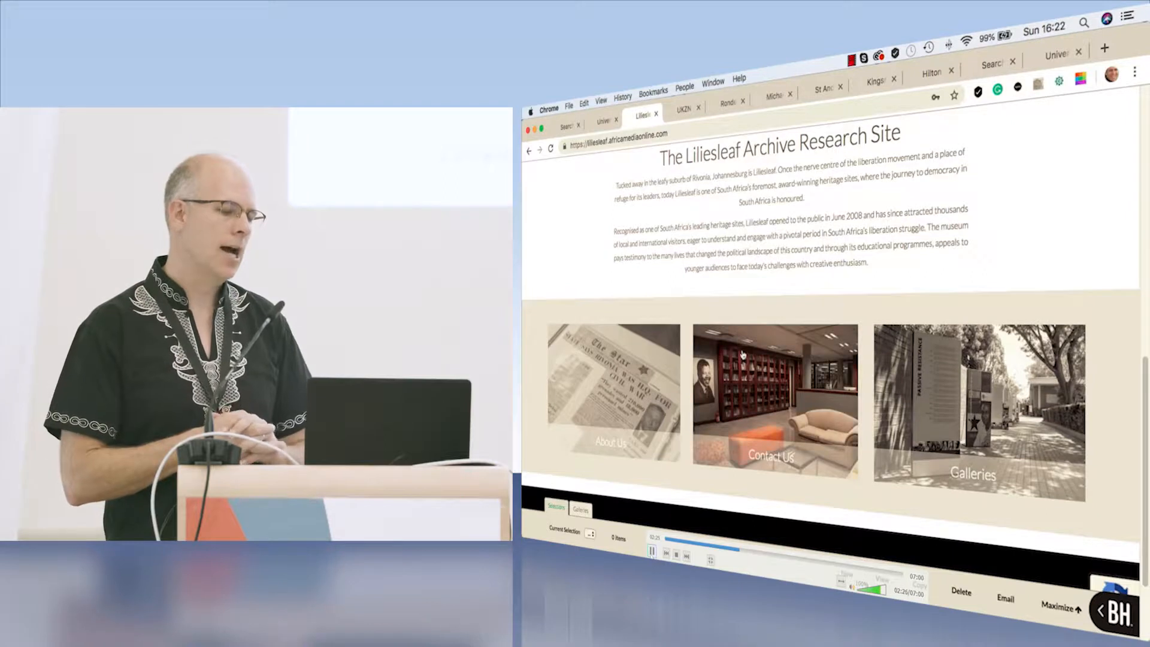
click(682, 112)
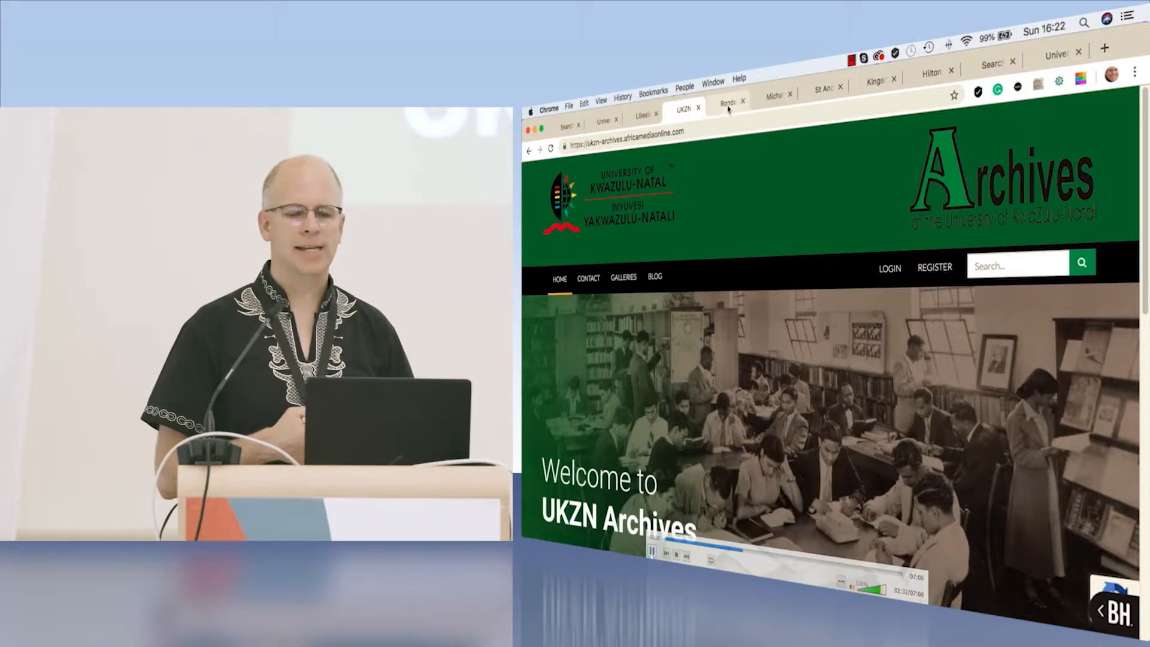
click(725, 103)
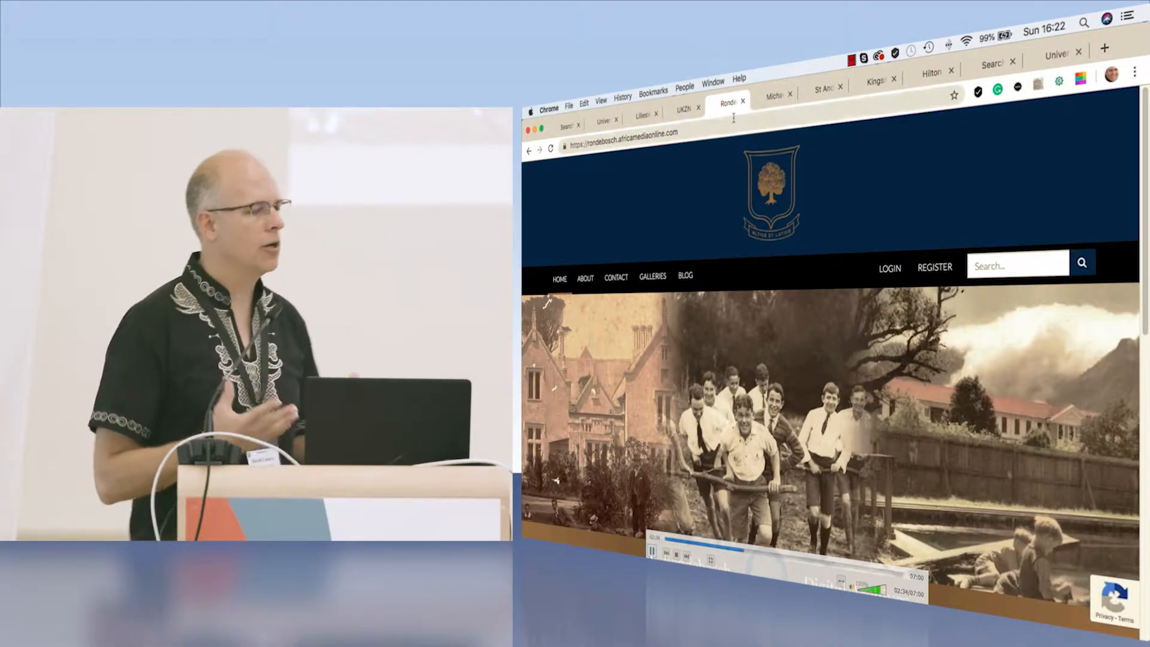
click(777, 94)
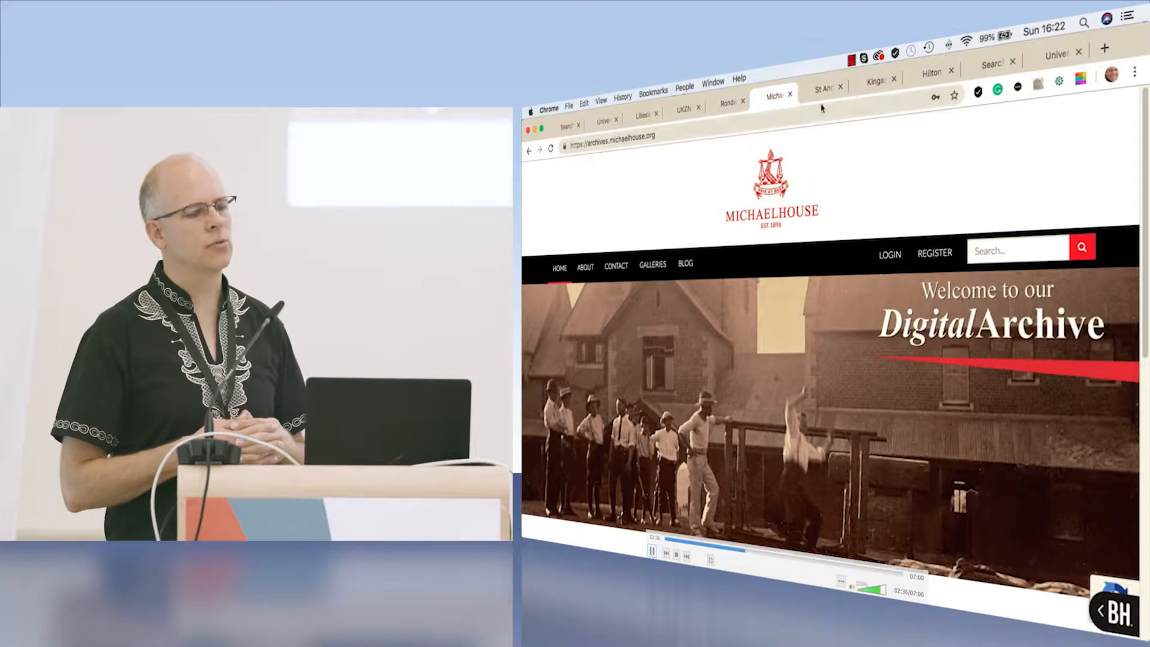
click(826, 86)
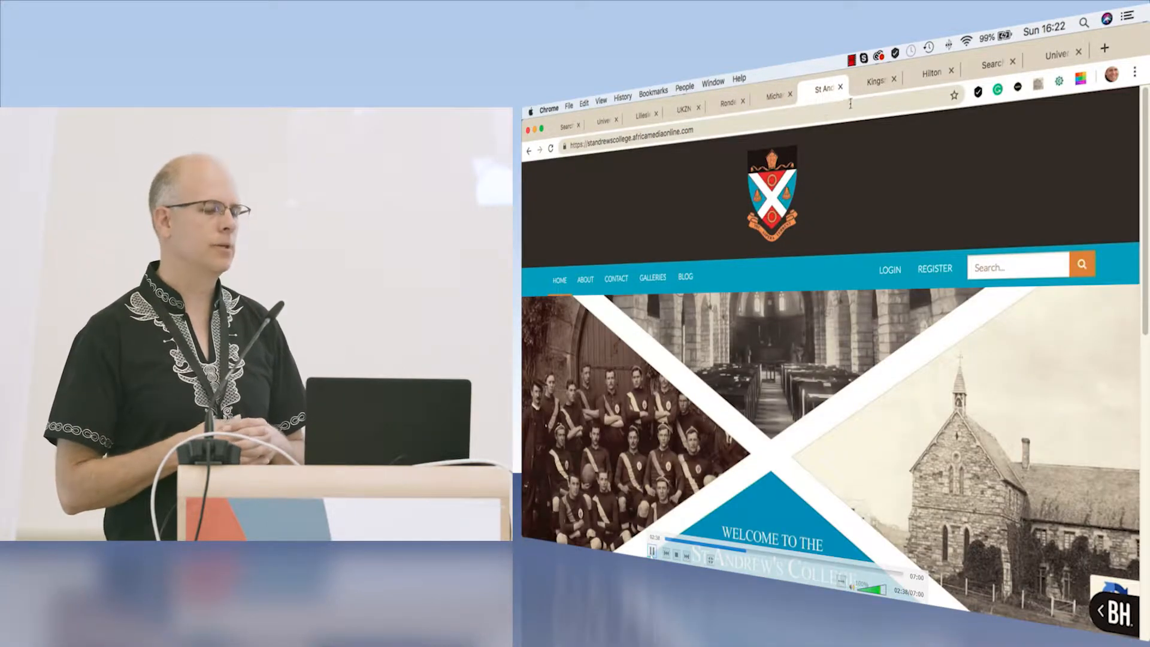
click(874, 80)
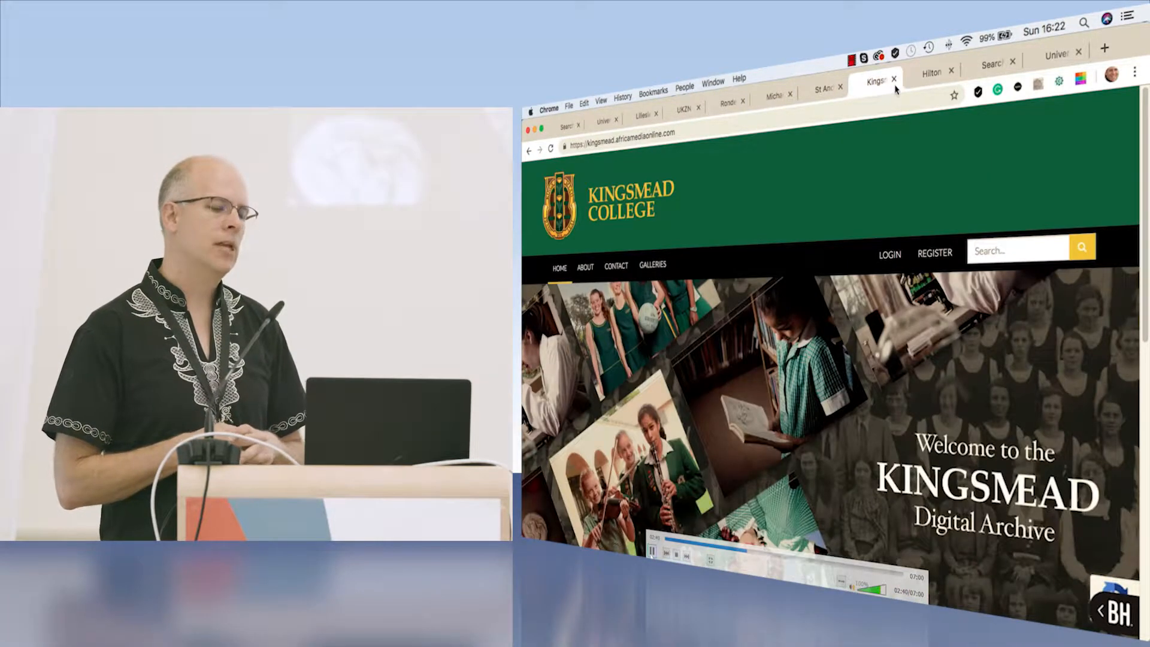
click(931, 69)
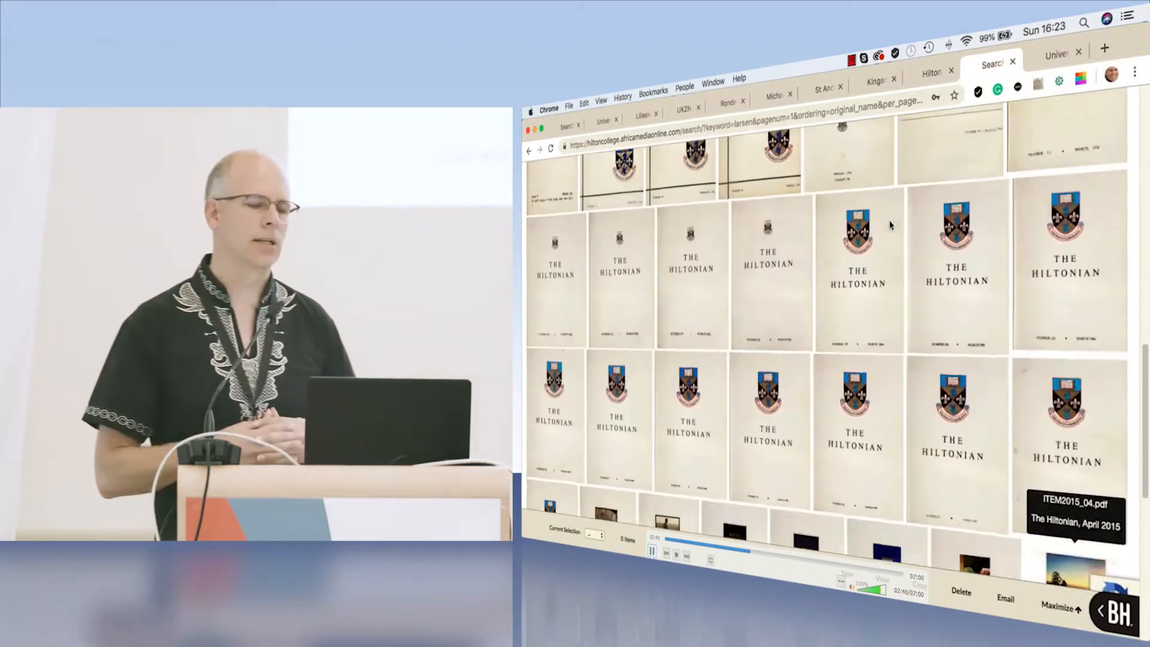
scroll(down, 3)
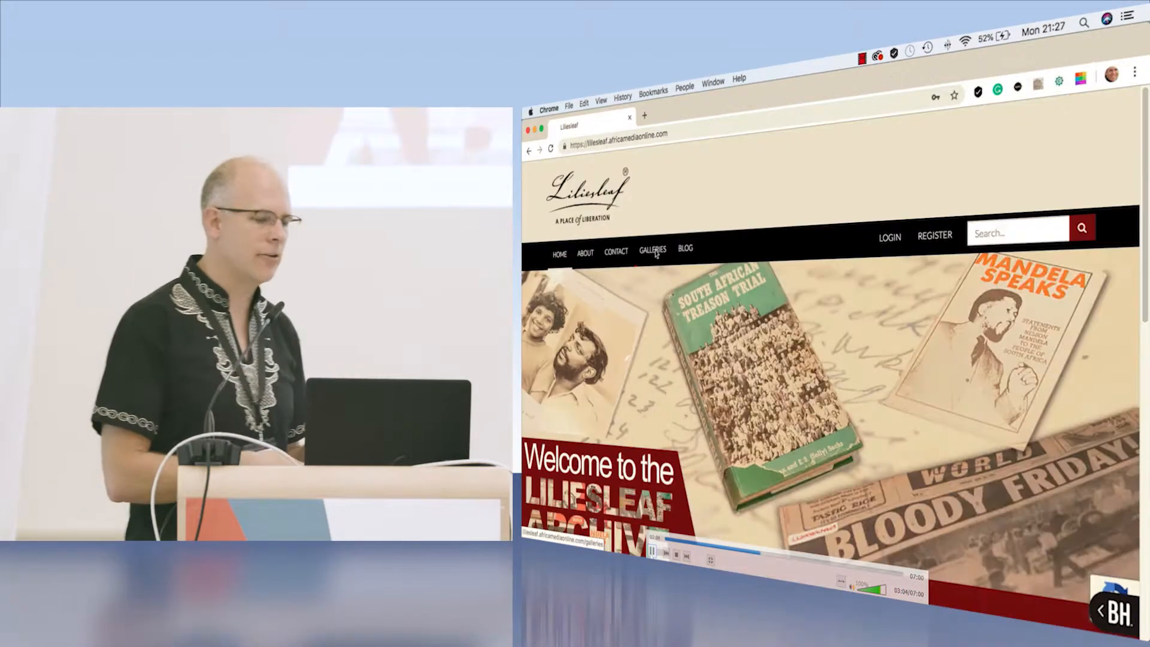
Step: Browse the Mixed Collection gallery as a slider of covers and bring up the login form
click(653, 251)
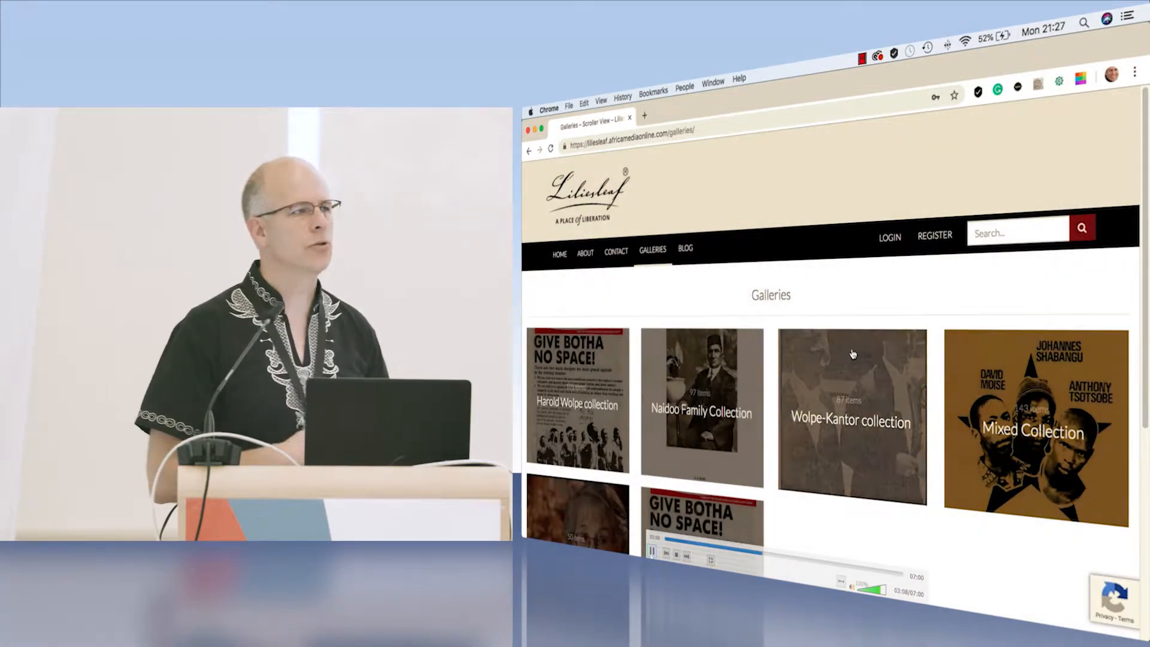
click(1004, 436)
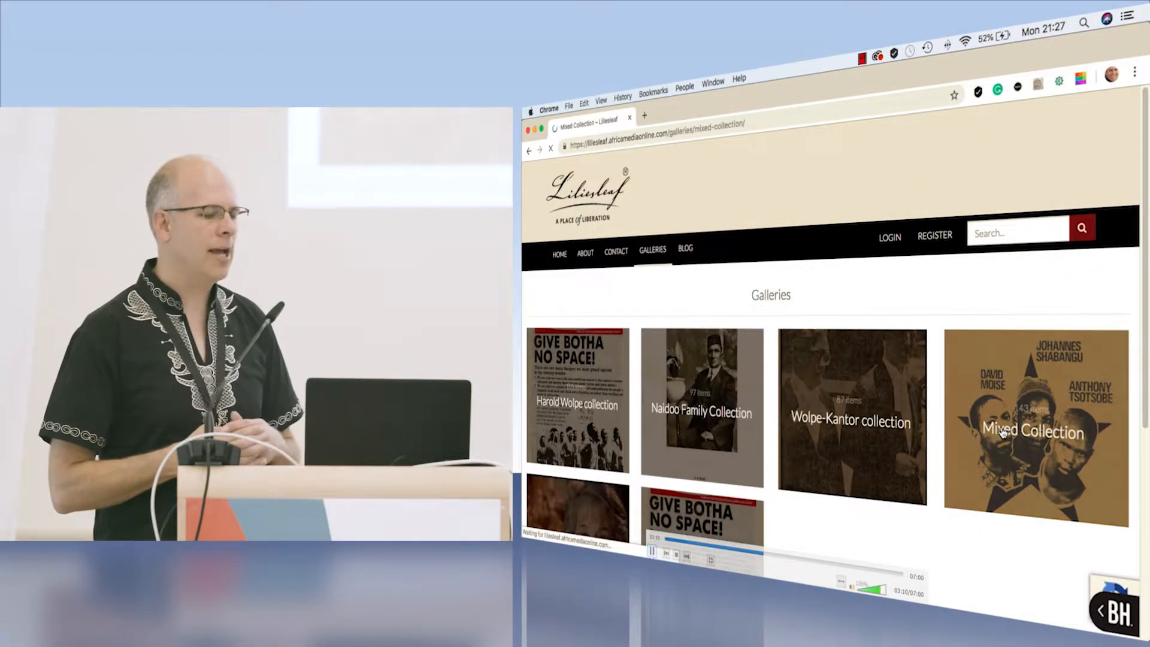
click(1004, 434)
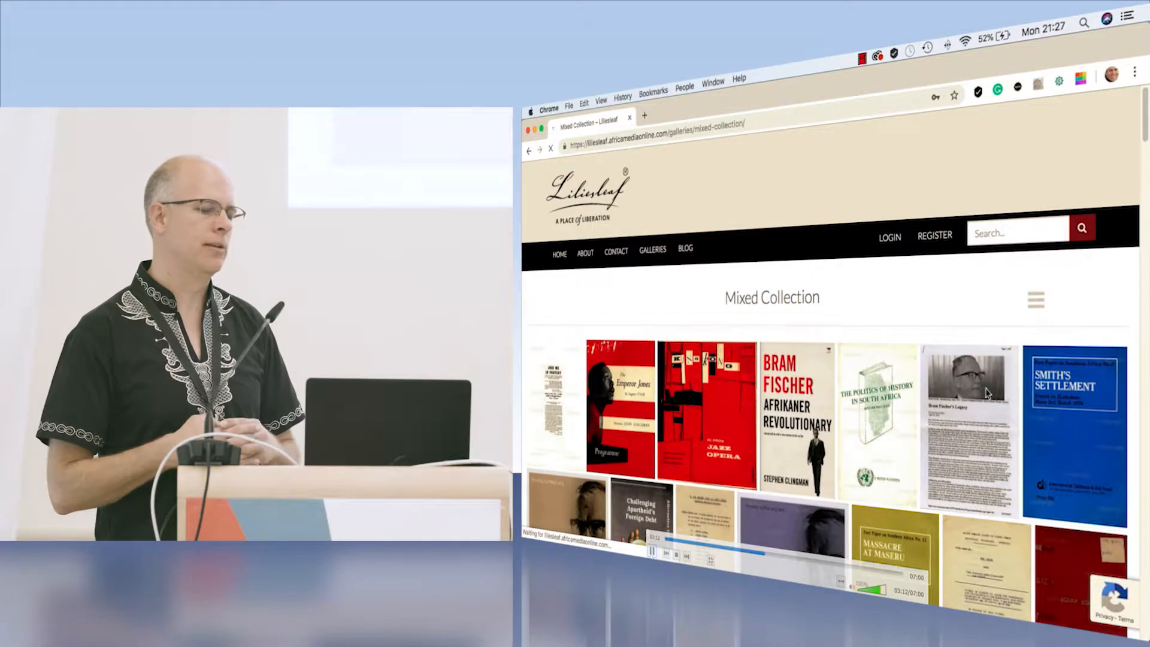
scroll(down, 3)
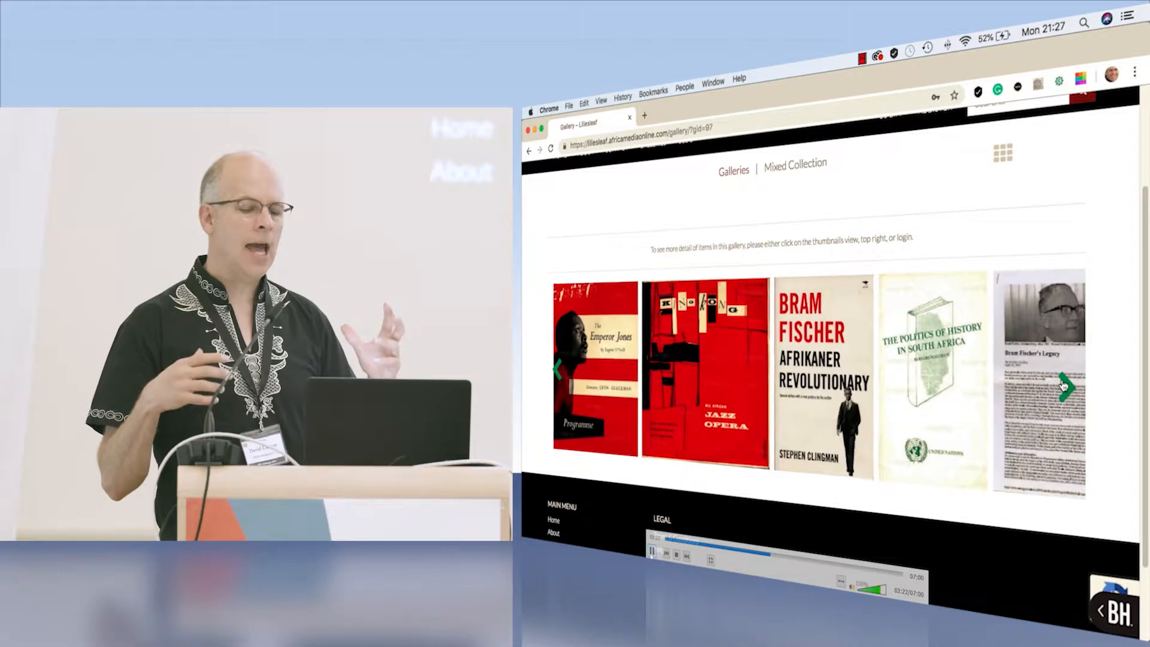
click(1071, 395)
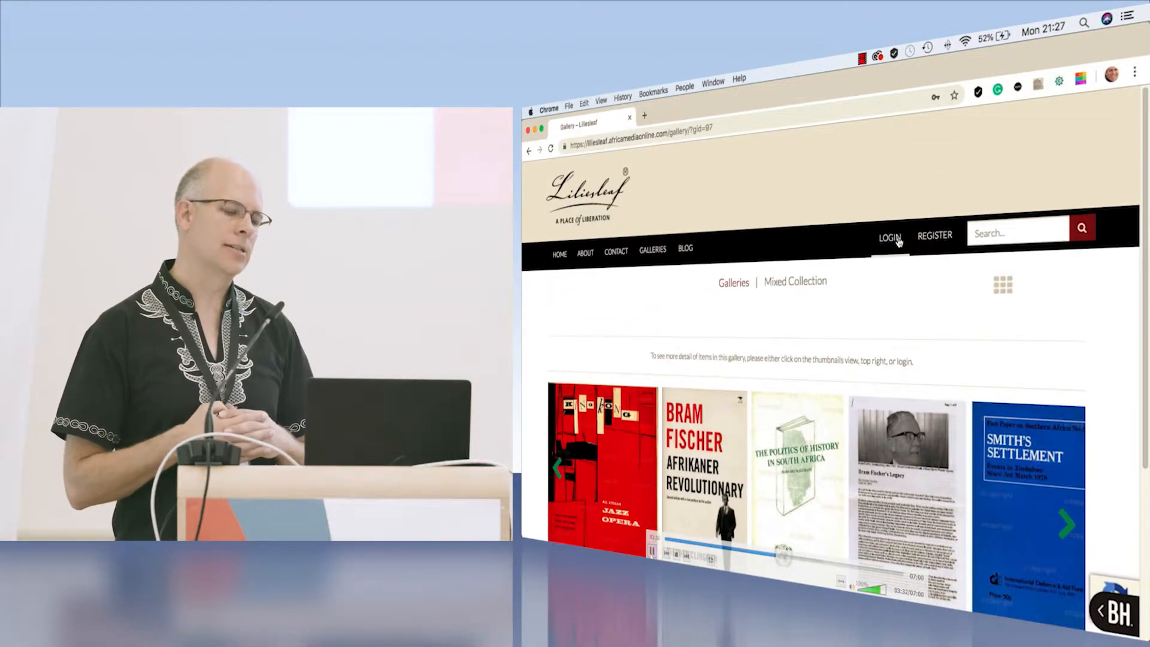
click(890, 240)
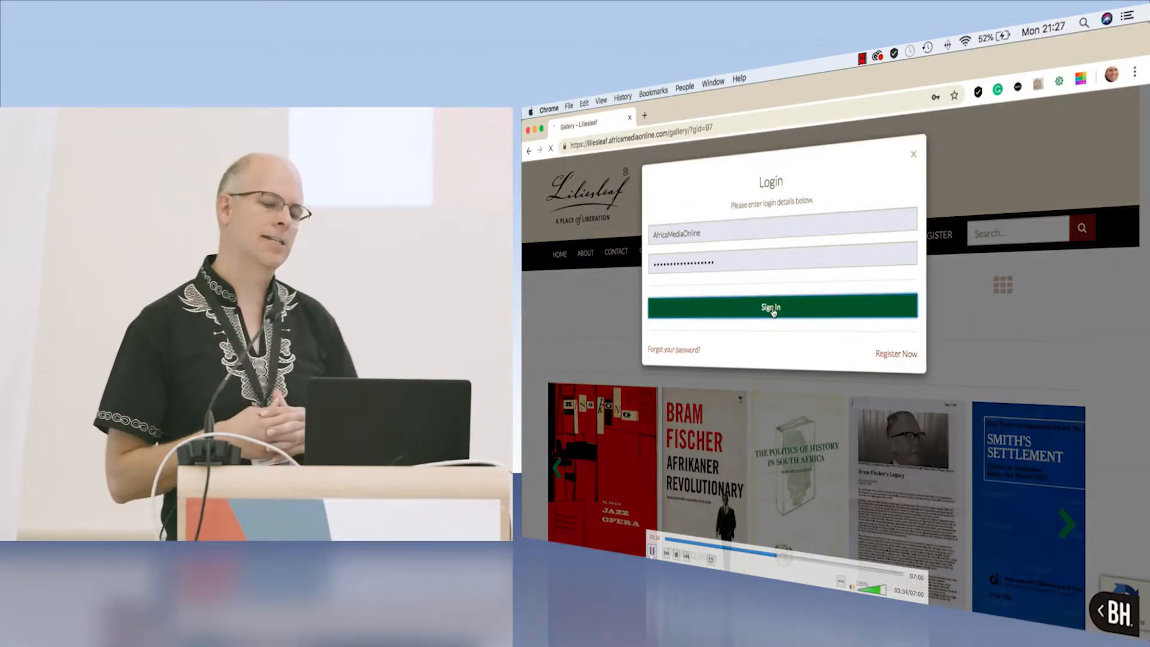
Step: Sign in to Liliesleaf and view the Mixed Collection slider as a logged-in user
click(771, 307)
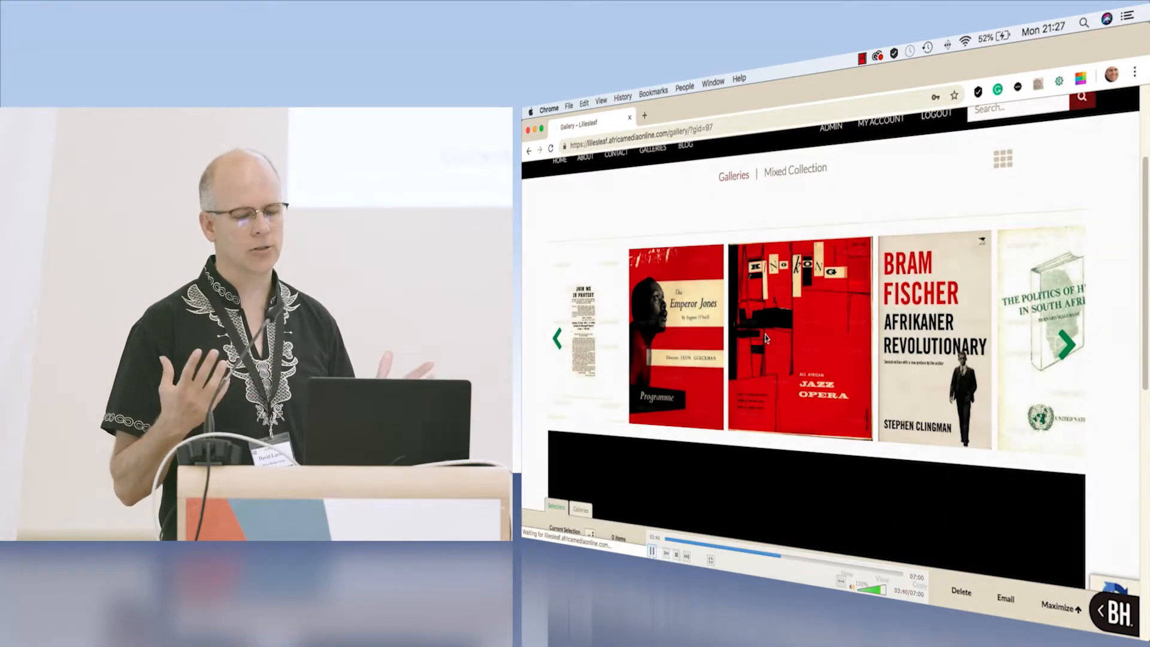
click(790, 339)
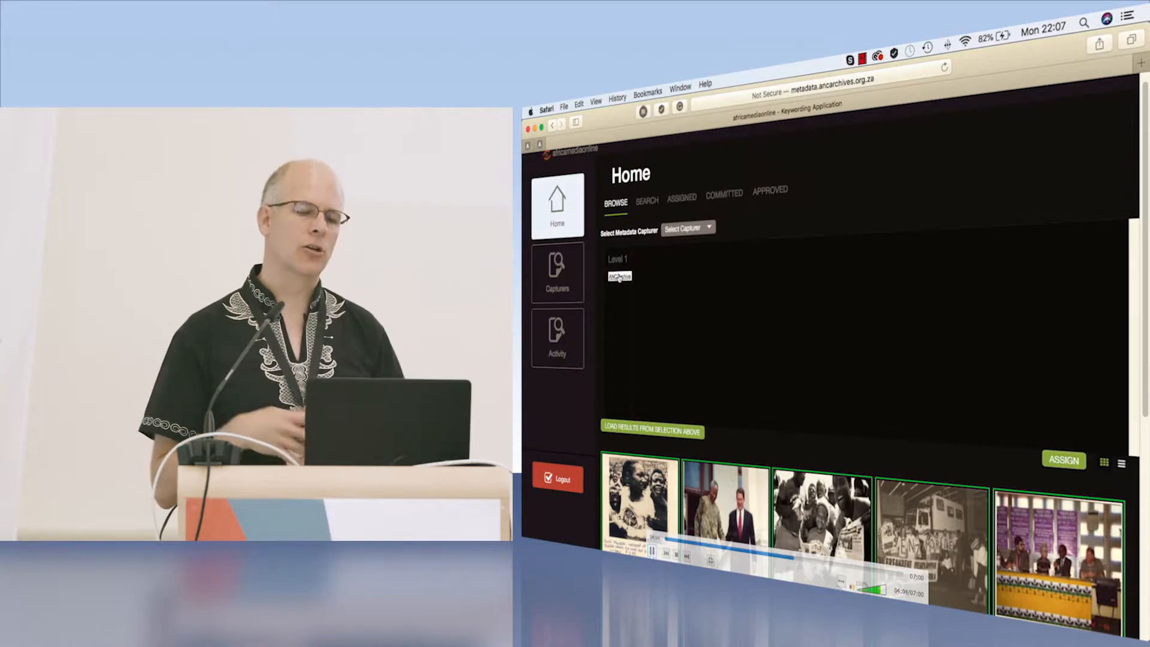
Step: Load the ANC Archive Objects category items and switch to a capturer's assigned items
click(618, 277)
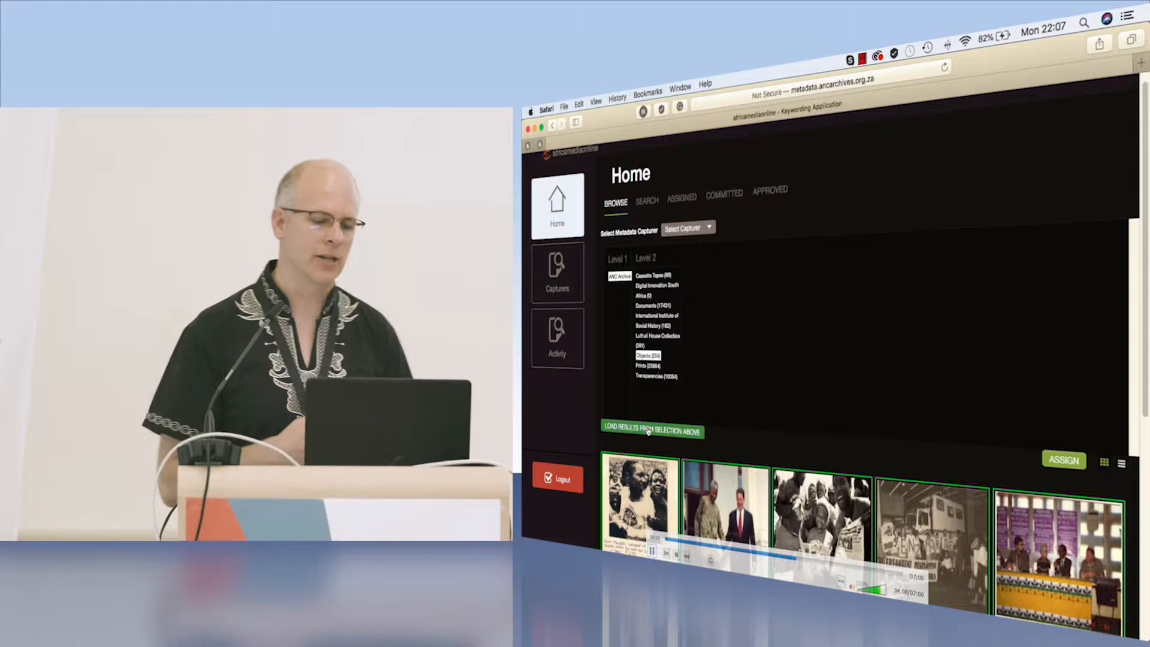
click(653, 431)
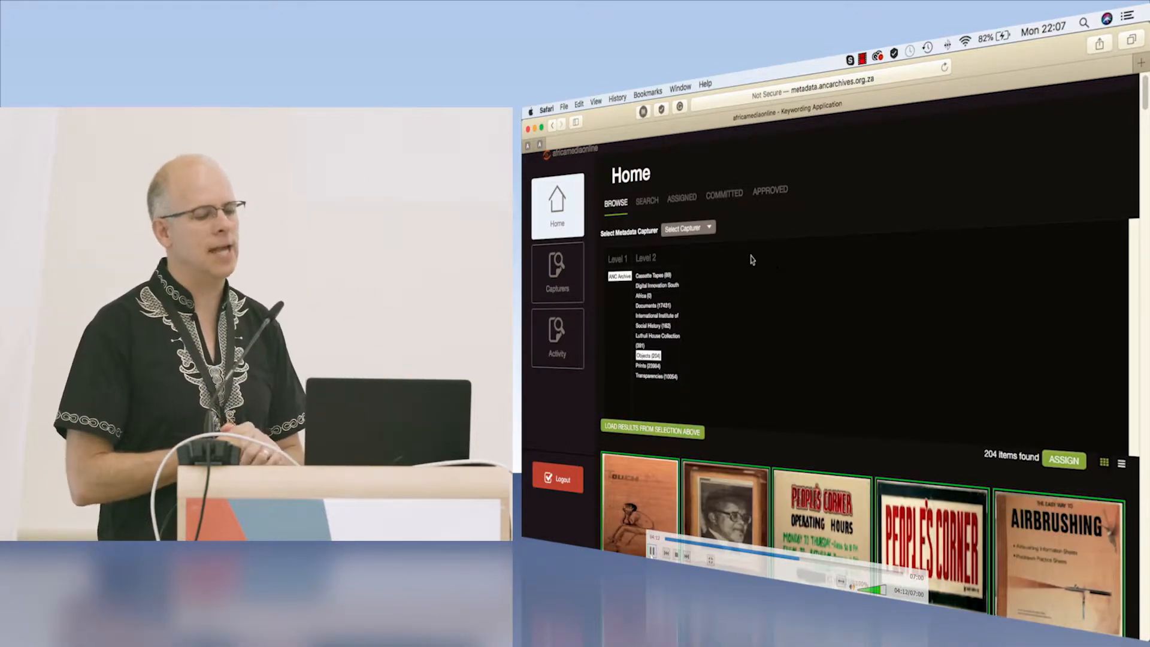
click(687, 227)
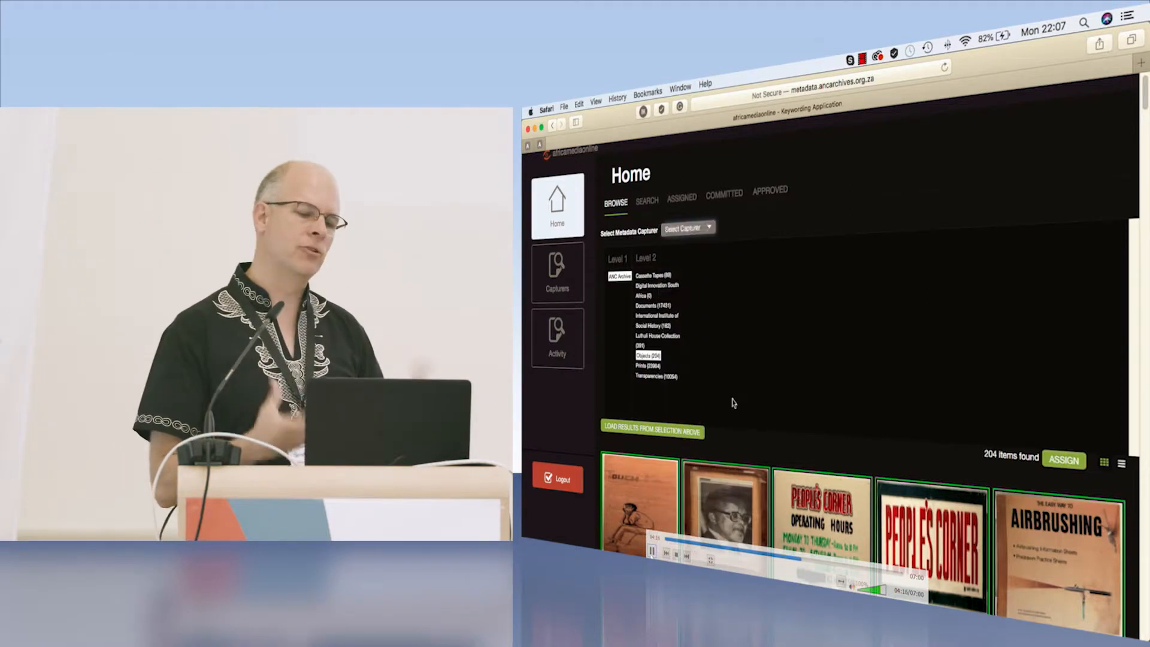
click(689, 228)
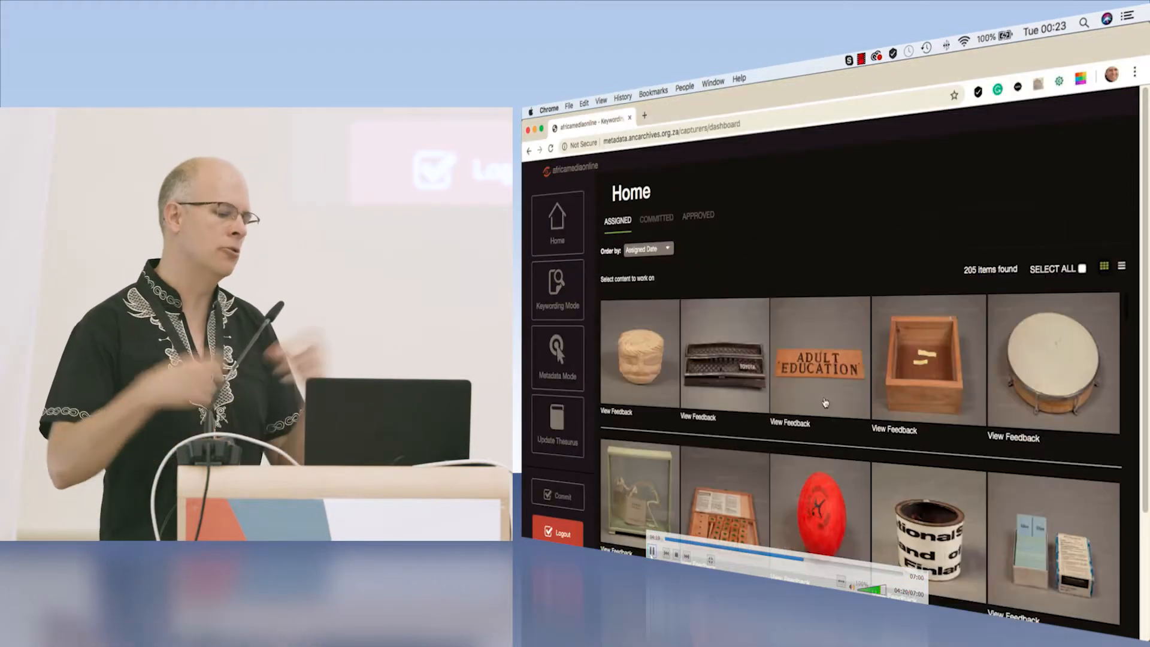
Step: Select an assigned item and start capturing its metadata in Metadata Mode
click(725, 517)
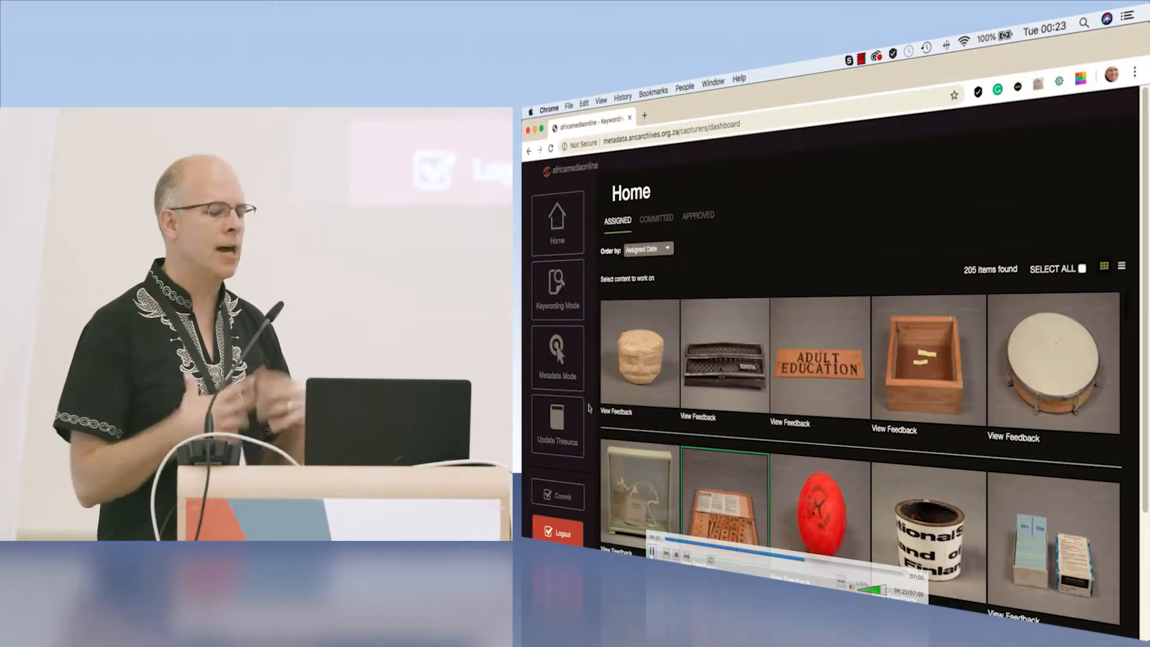
click(558, 357)
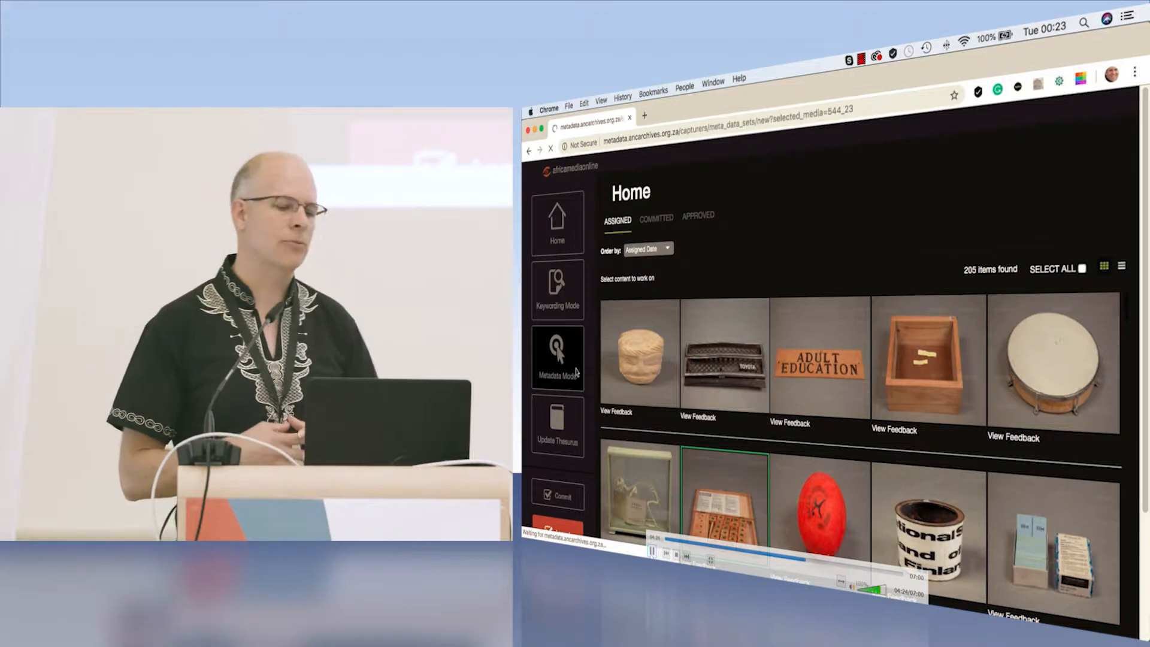
click(559, 357)
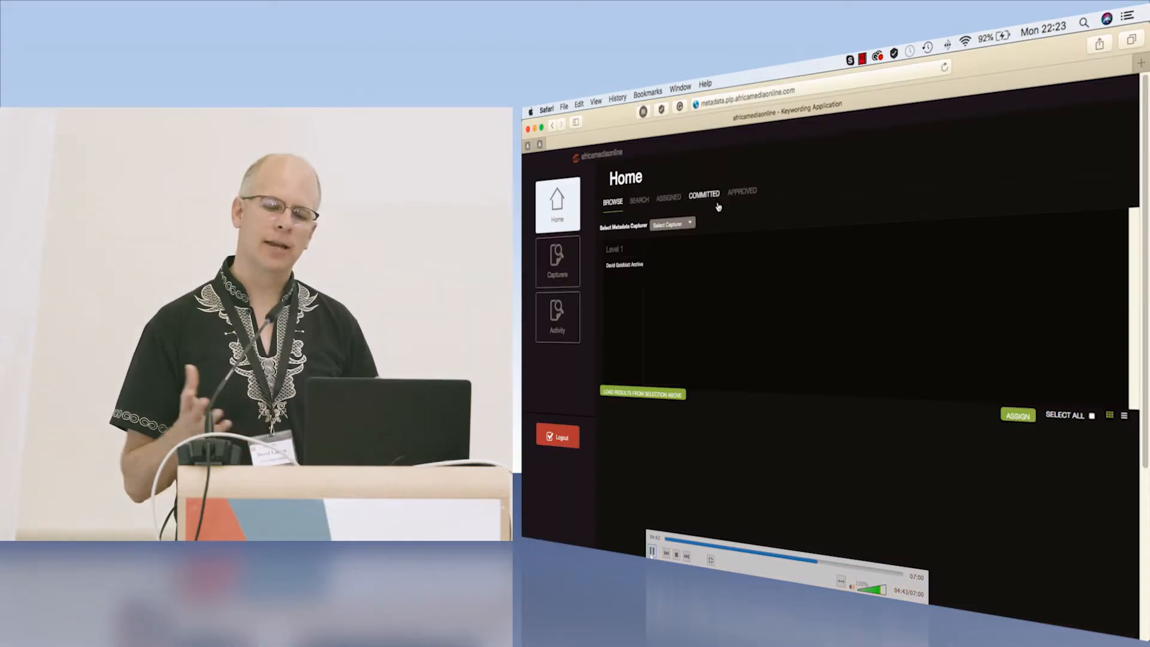
Step: Review a capturer's committed work and the 1126 photographs assigned to capturers
click(704, 194)
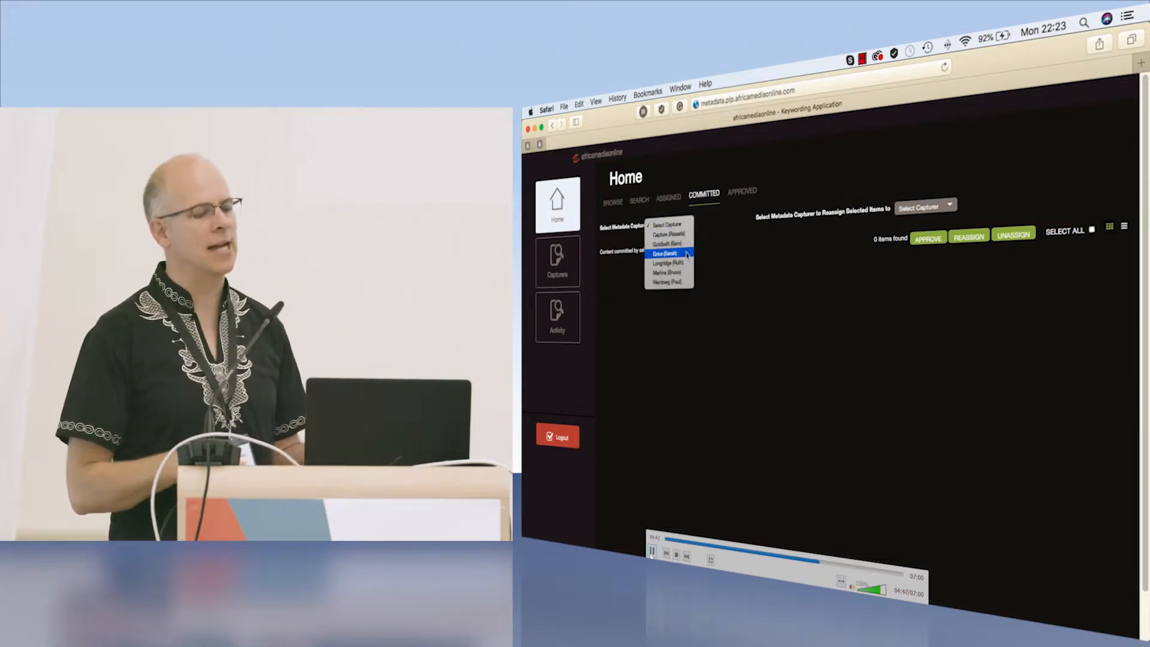
click(669, 197)
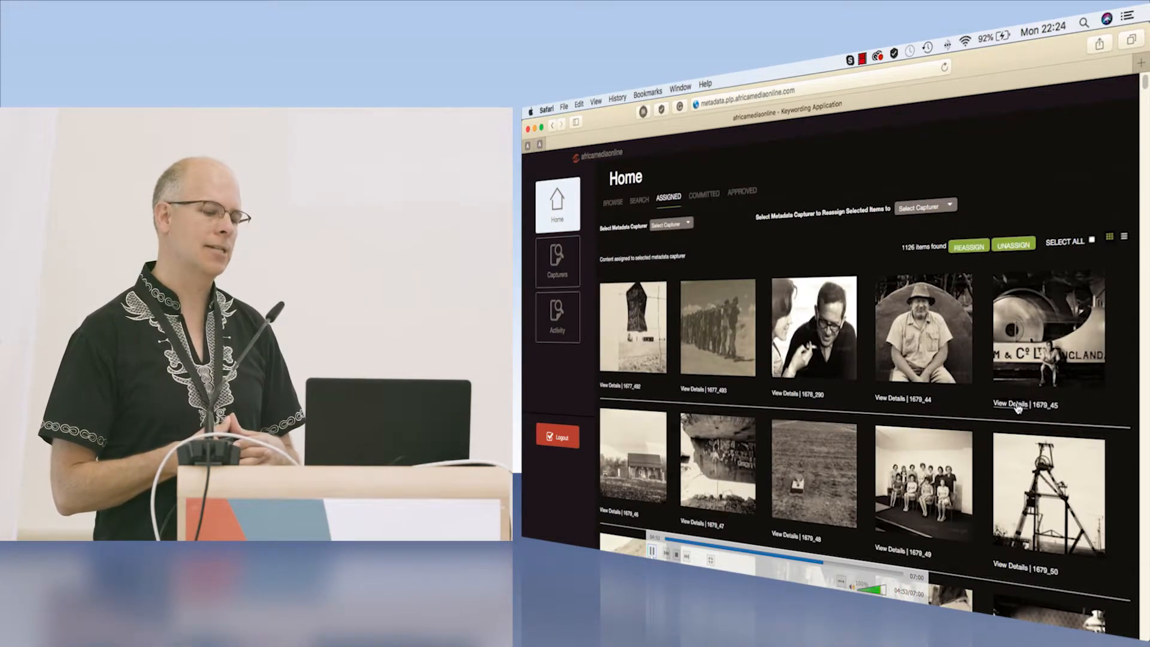
click(1013, 405)
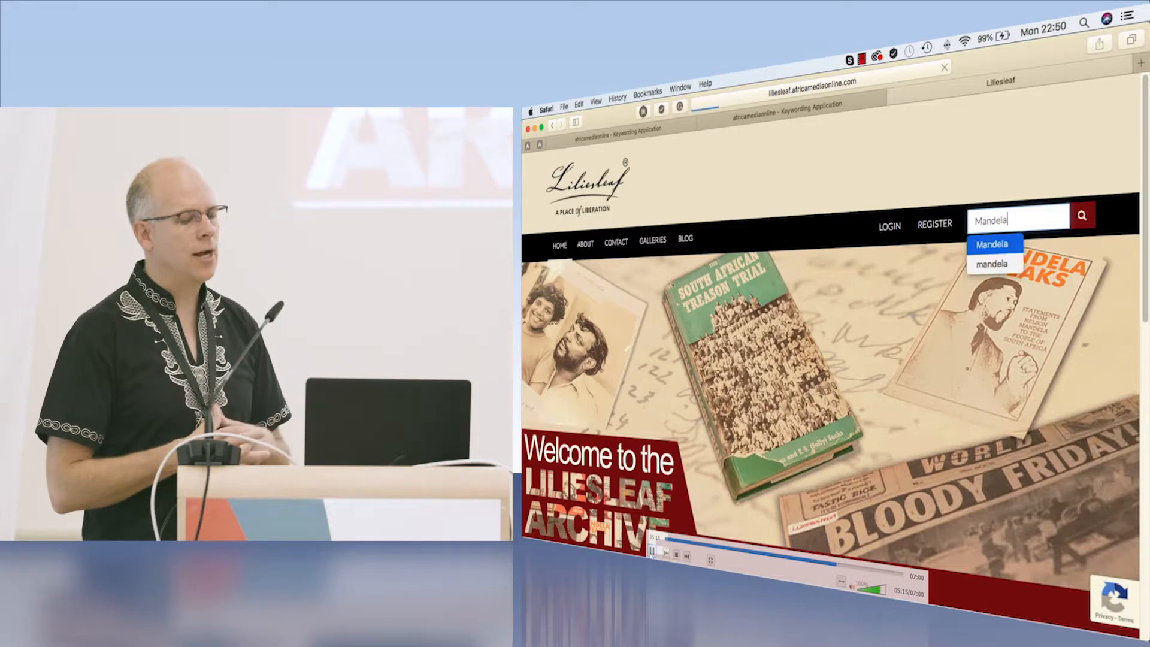
Step: Search Liliesleaf for Mandela, sign in, and show the 69 manuscript results
click(1080, 216)
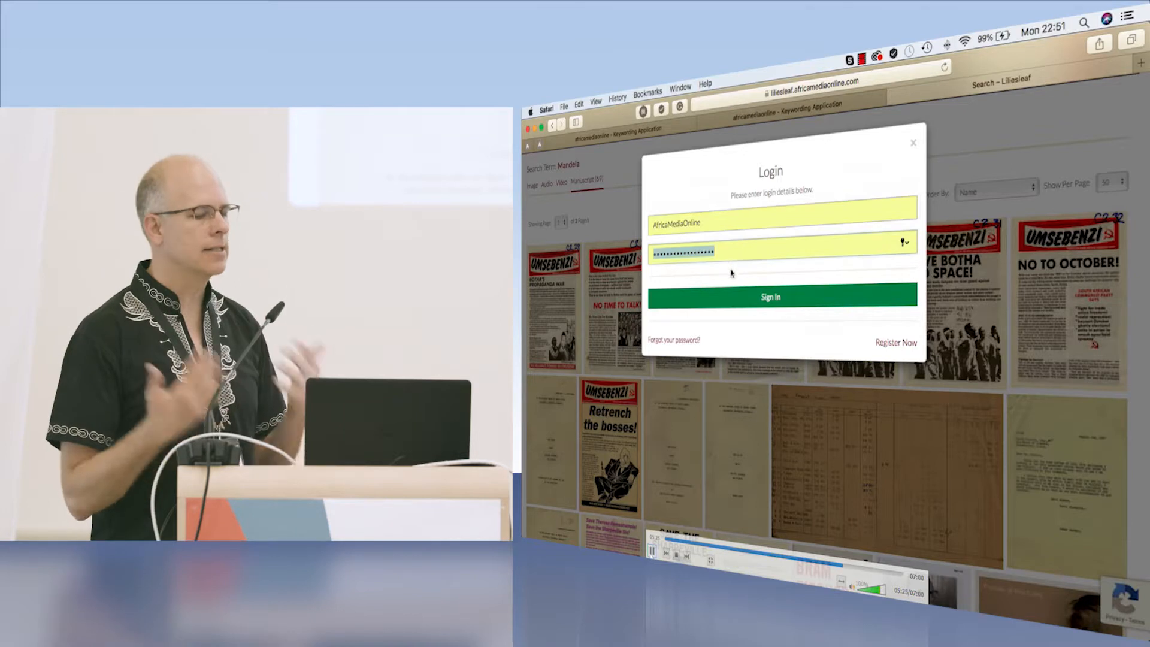
click(770, 297)
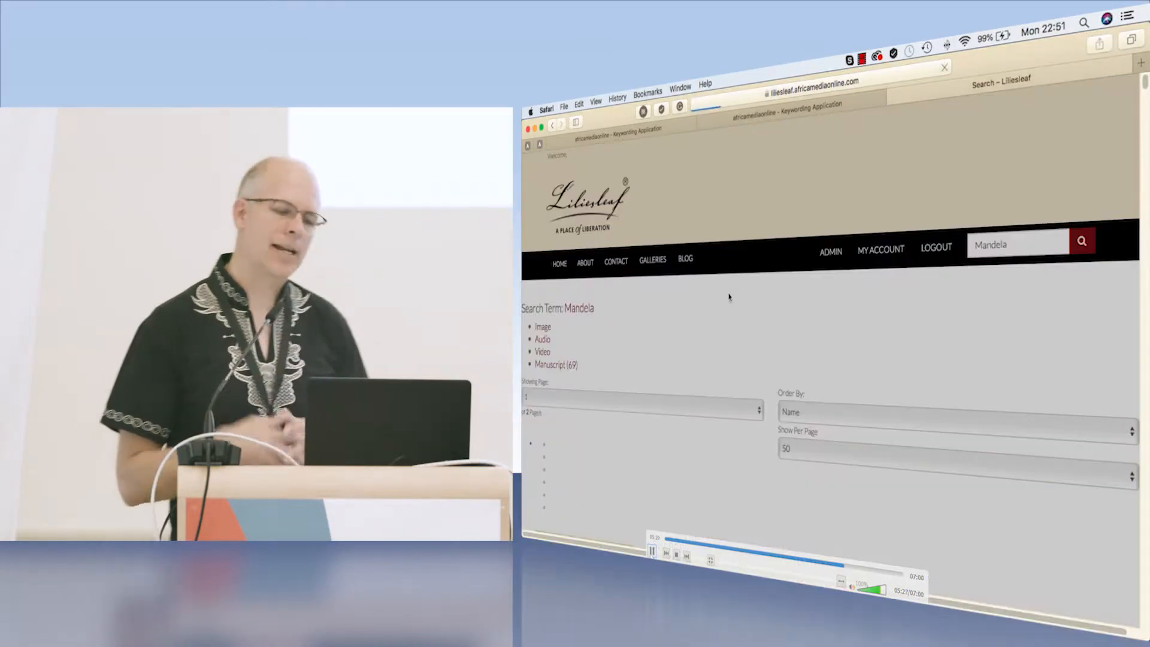
click(555, 365)
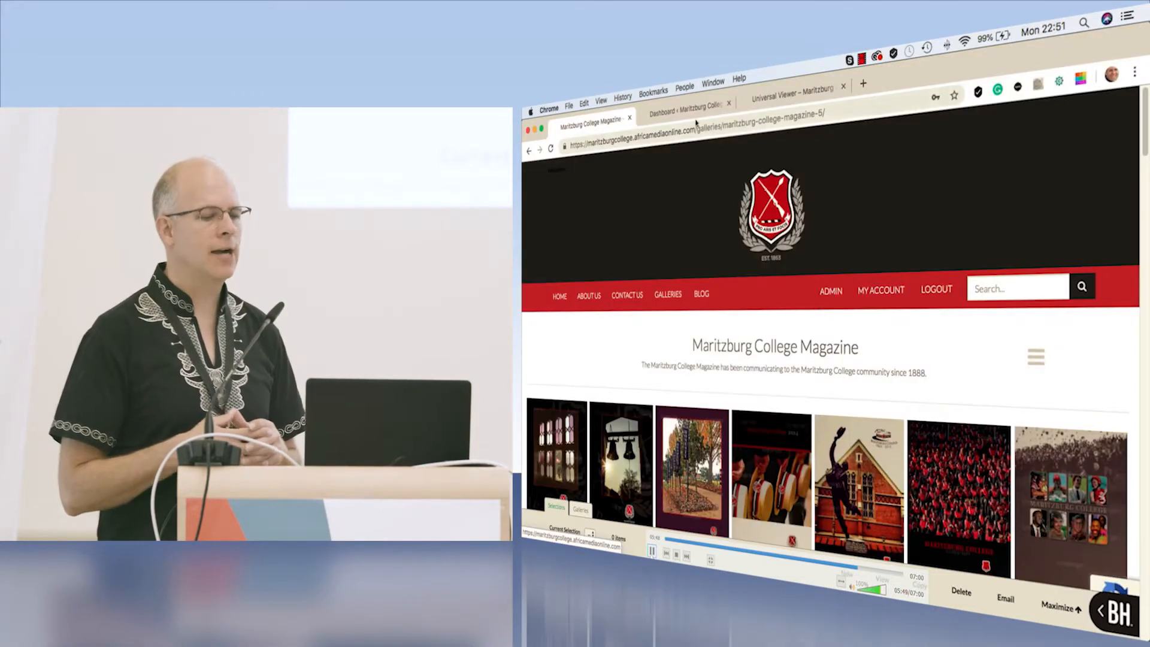
Step: Set Universal Viewer Permissions to Public in AMO Settings, save, and return to the gallery
click(691, 111)
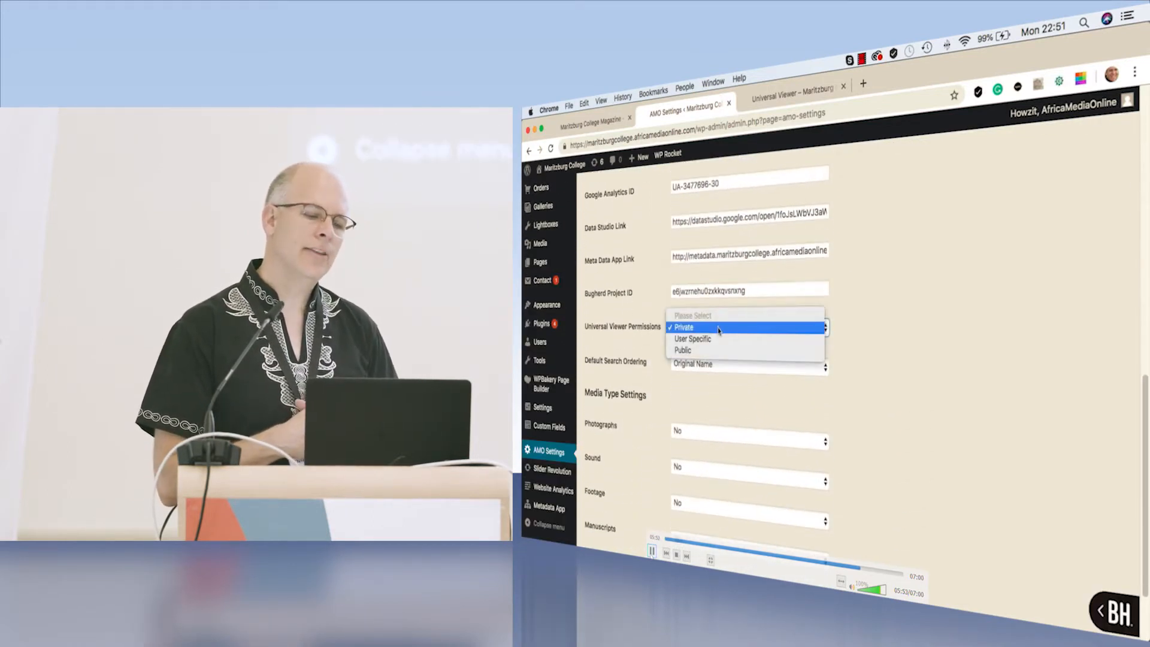
mouse_move(700, 350)
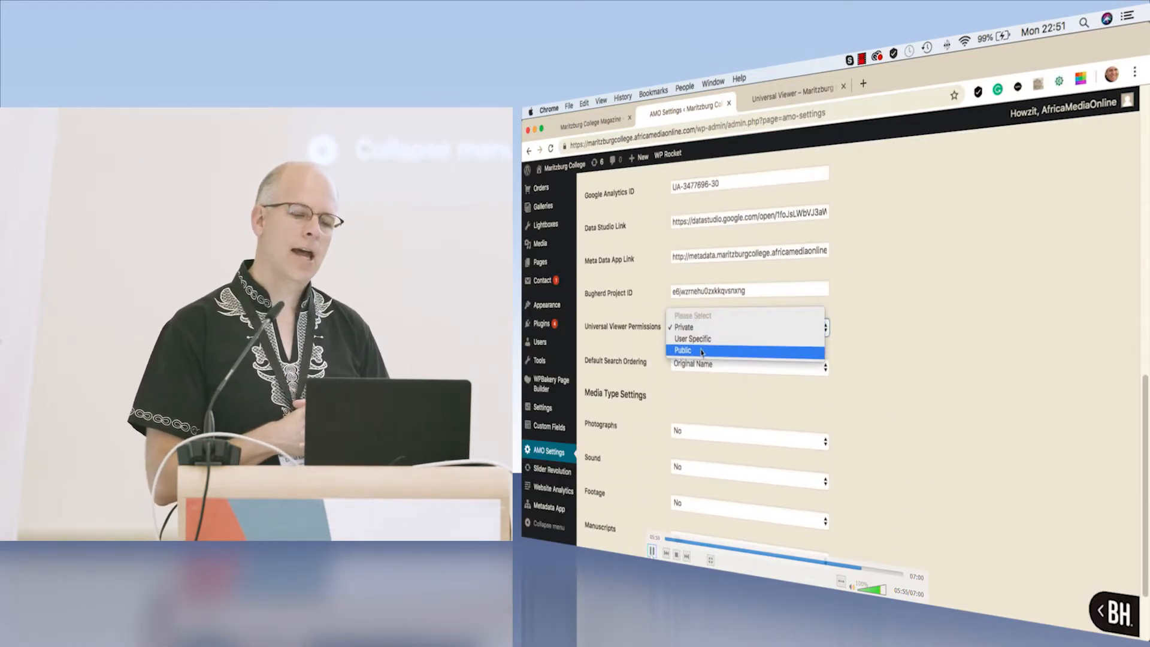
click(680, 350)
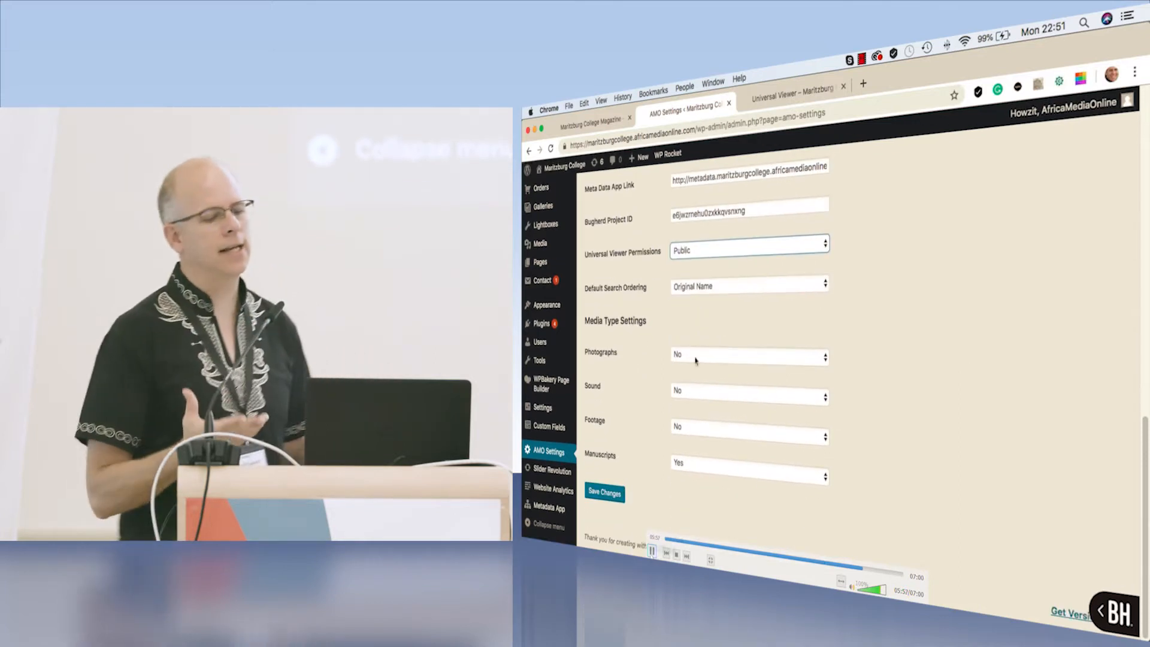
click(603, 495)
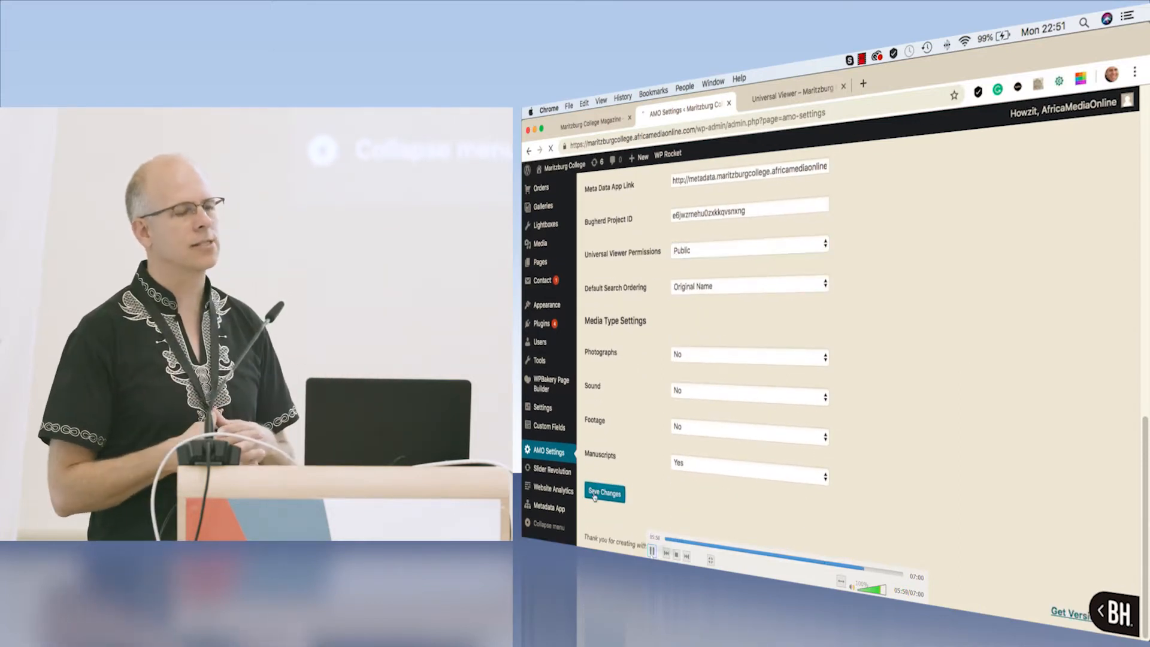
click(604, 494)
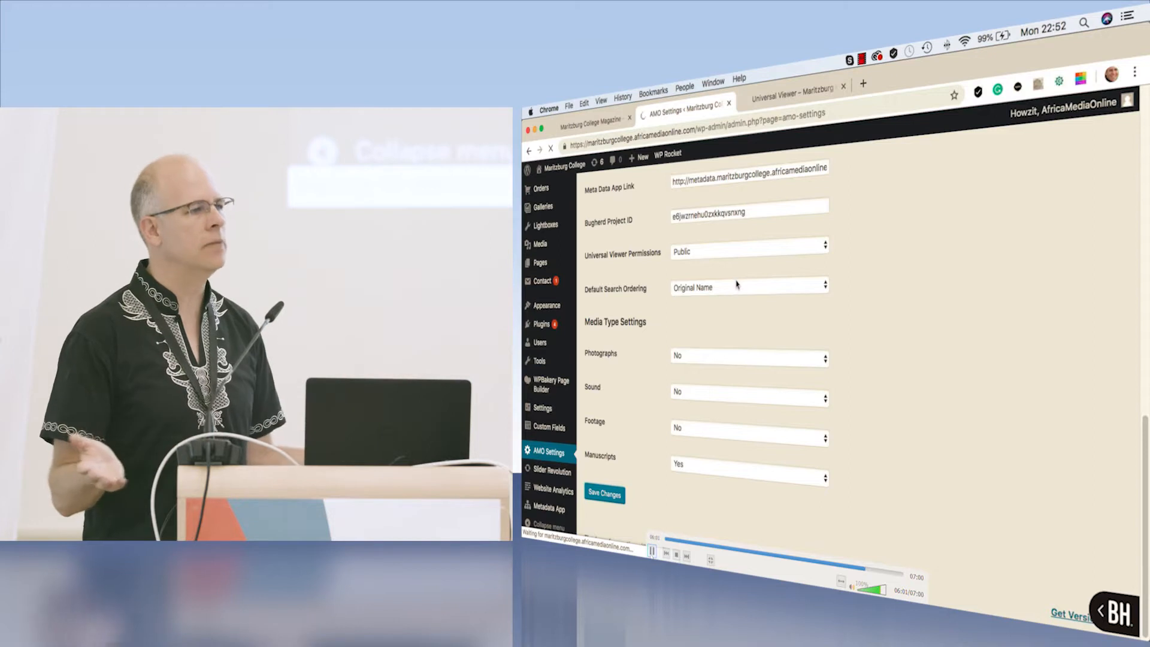
click(591, 117)
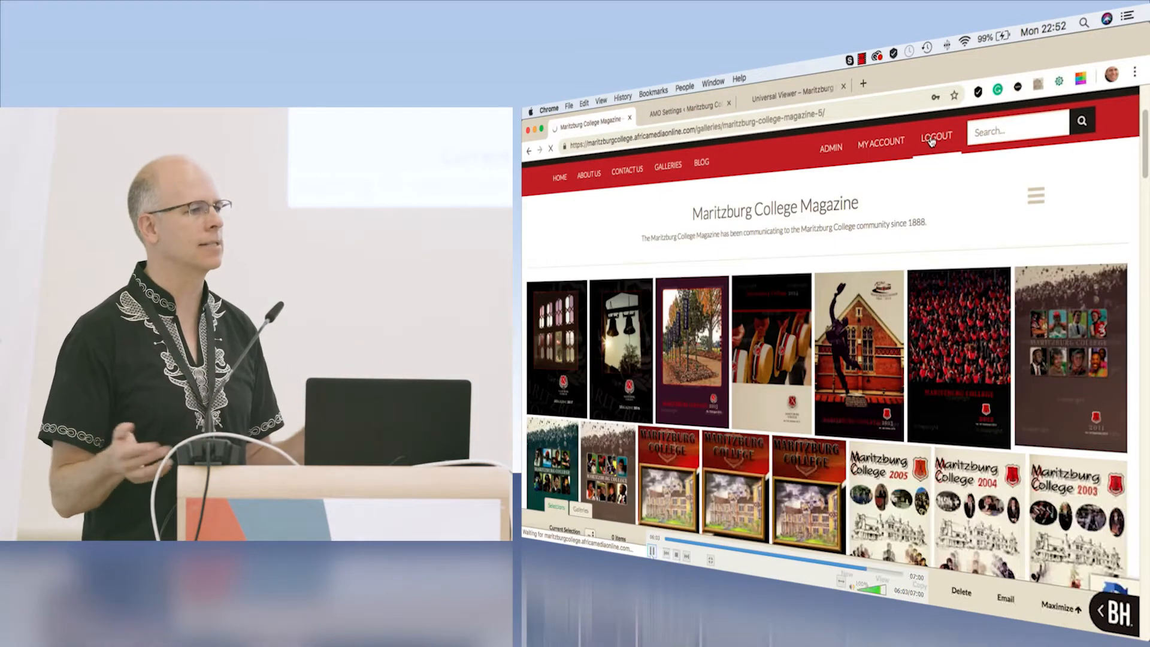
Step: Log out of the Maritzburg College site and explore the 2014 magazine as a public visitor
click(936, 139)
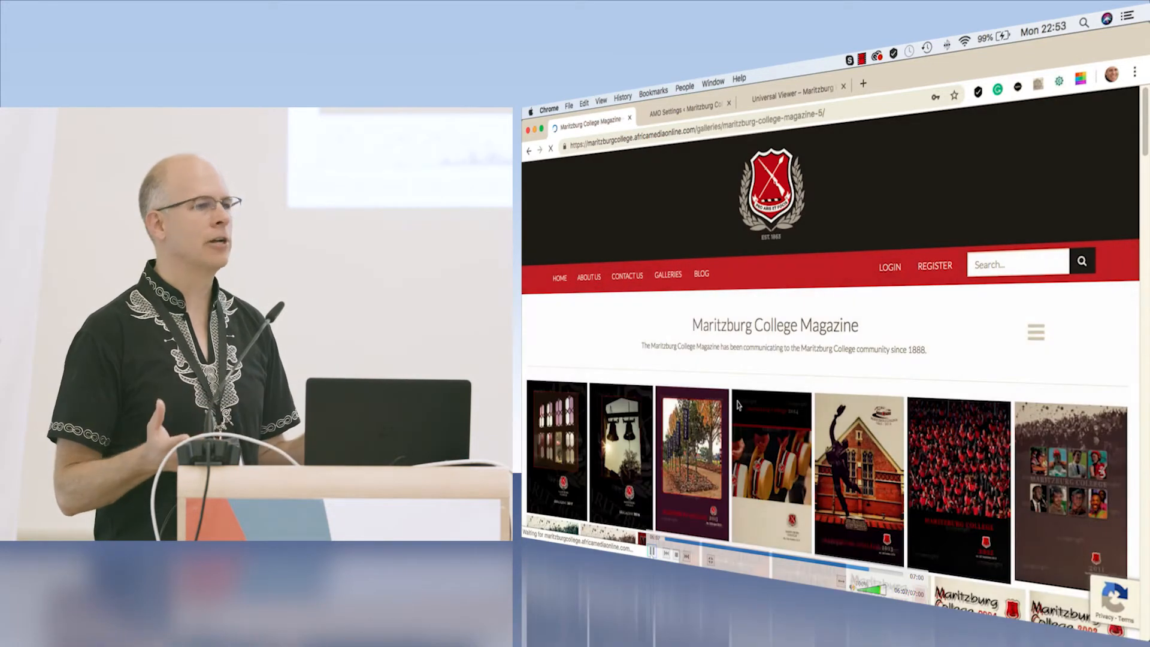
mouse_move(781, 466)
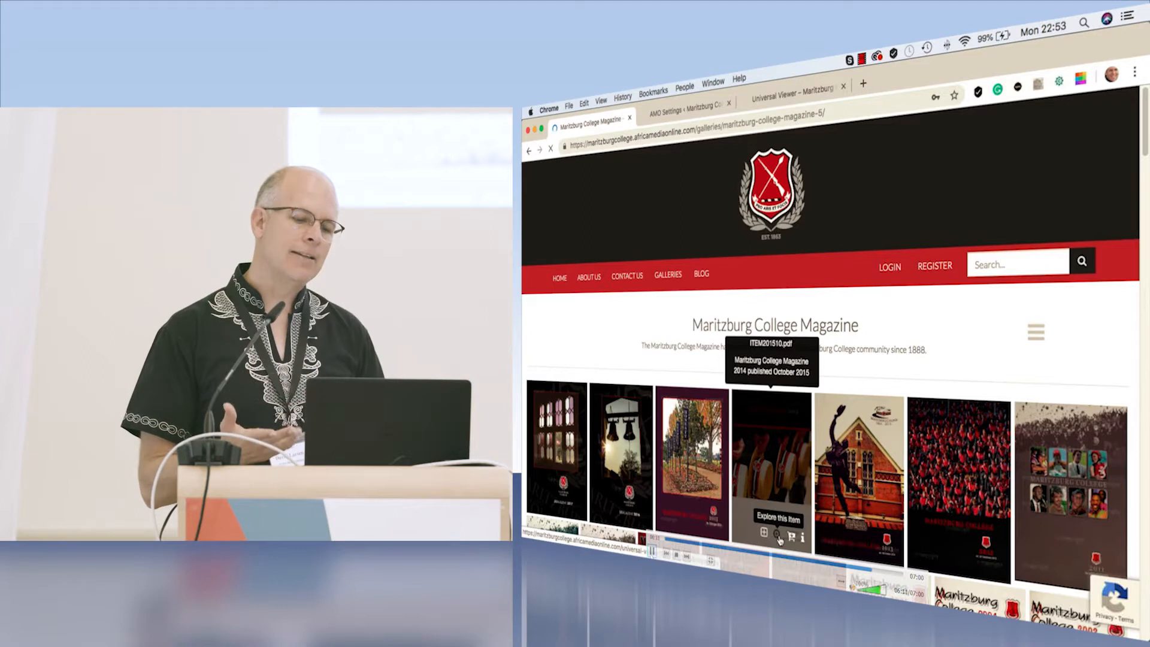
click(779, 536)
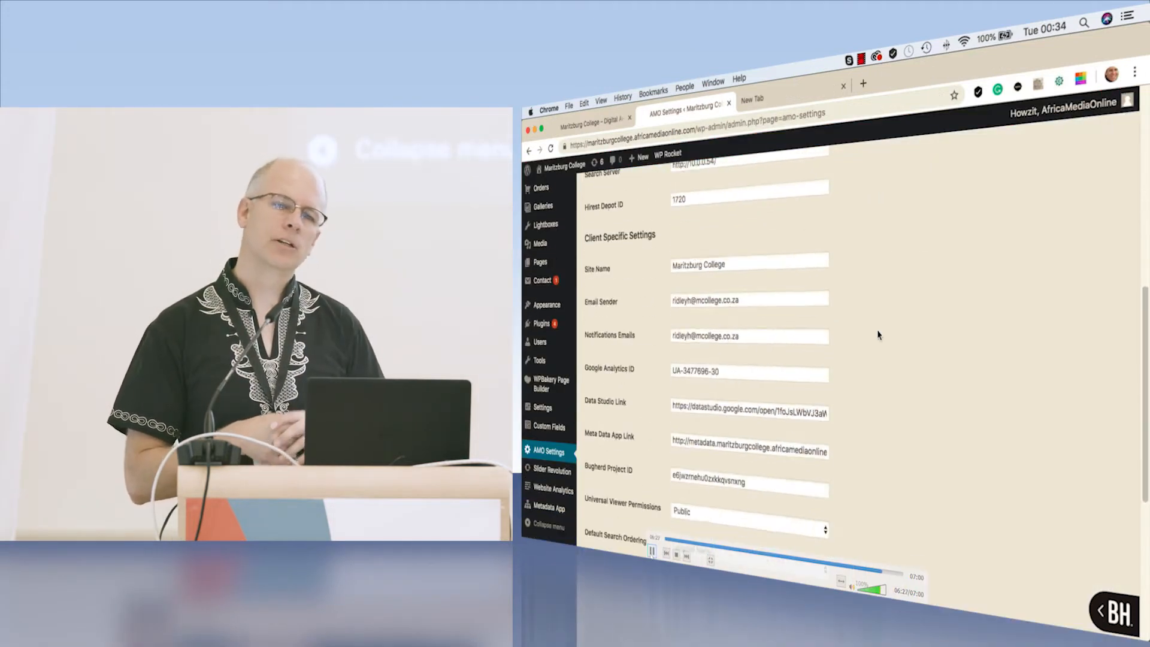
Step: Set Universal Viewer Permissions to User Specific in AMO Settings and save the changes
scroll(down, 3)
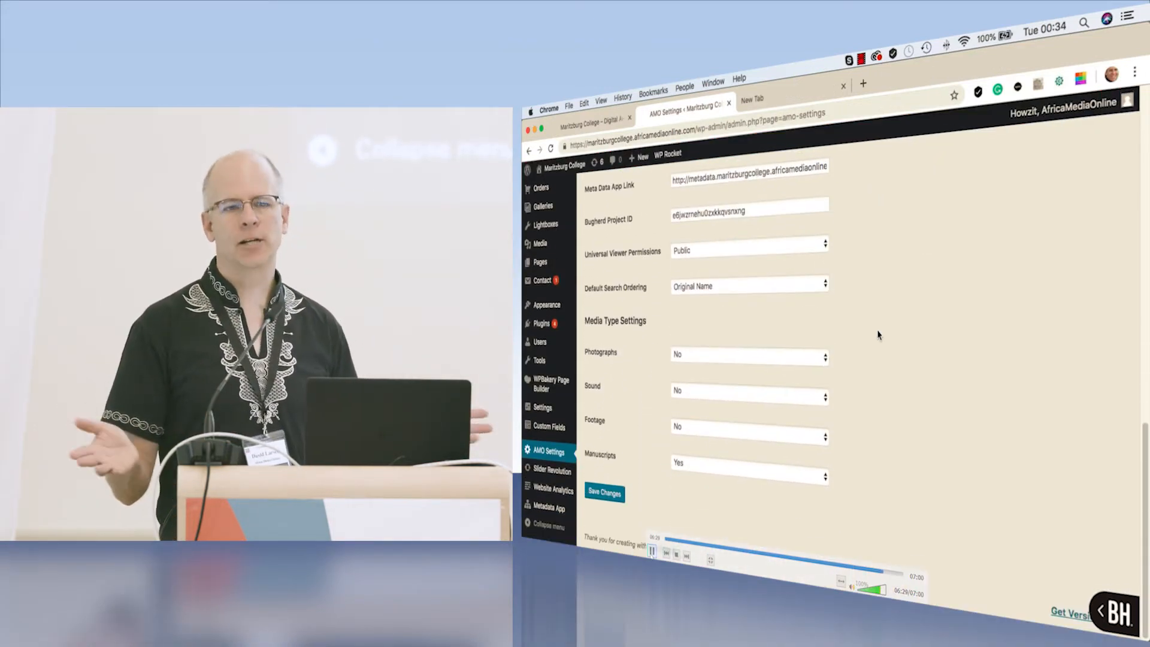
click(748, 250)
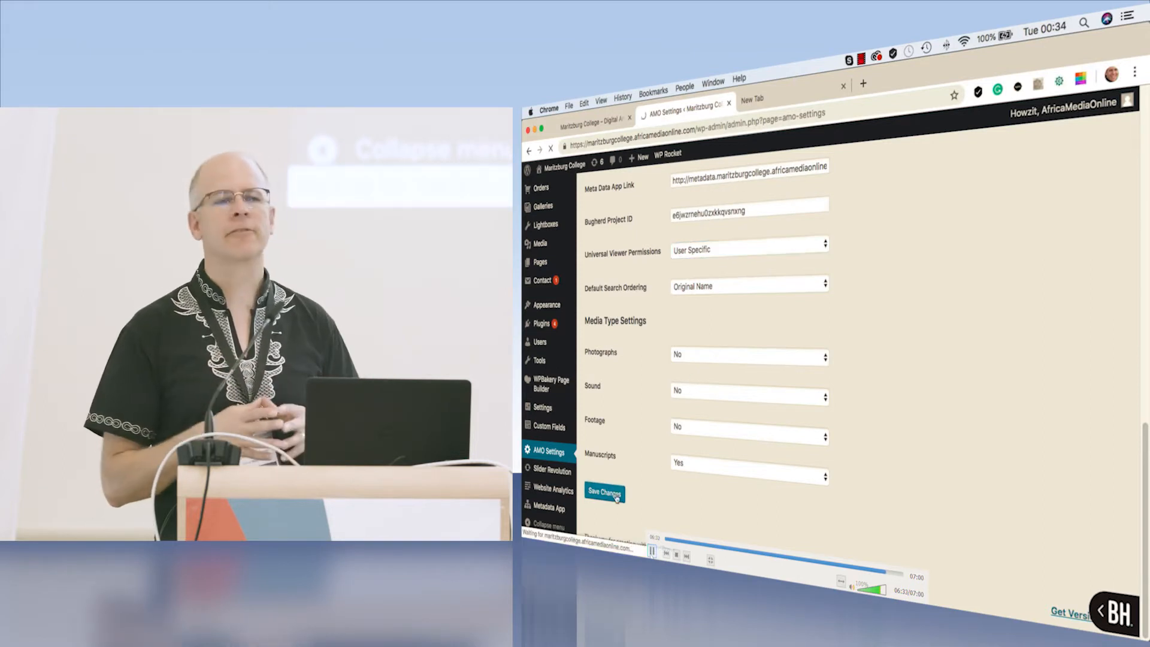
click(604, 493)
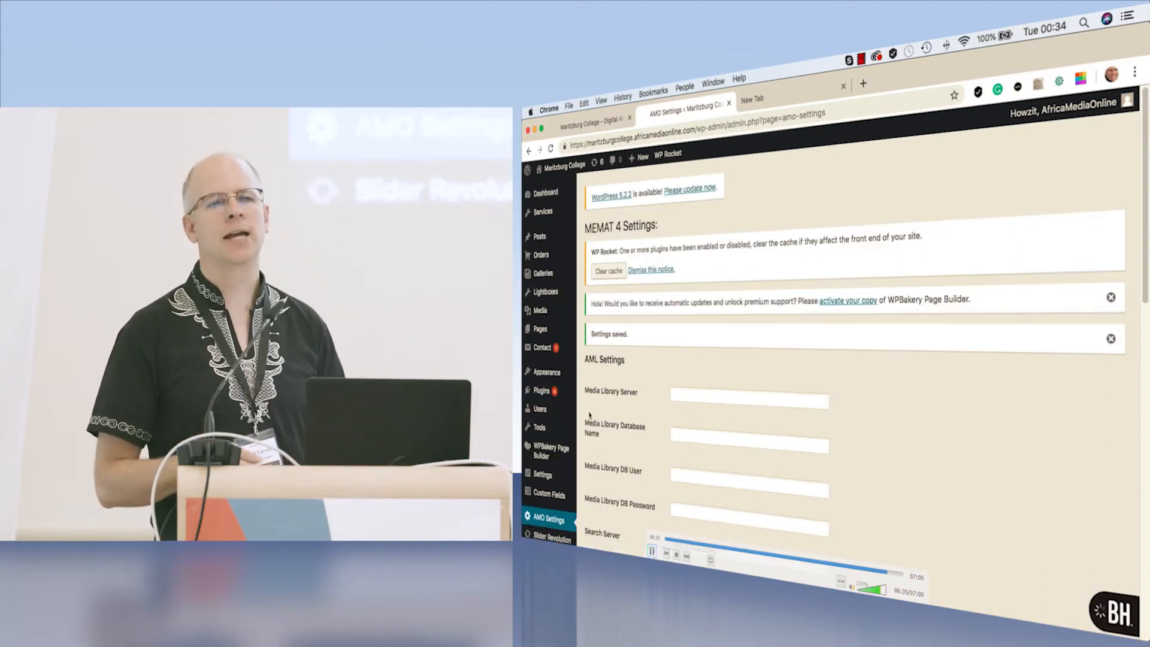
mouse_move(539, 409)
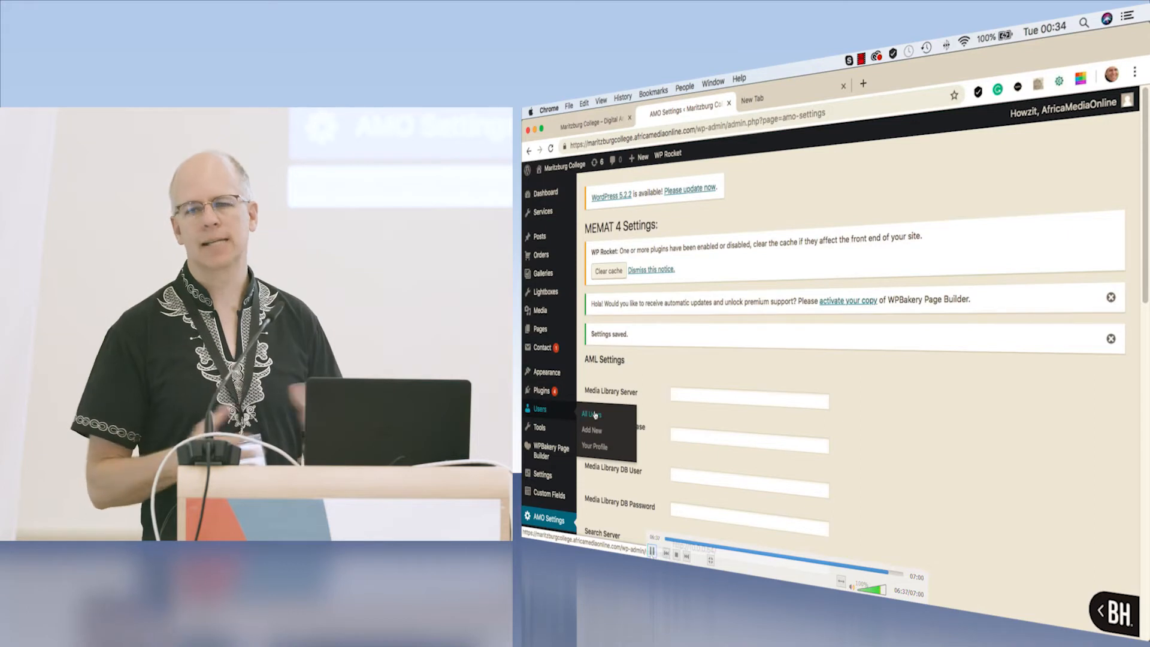
Step: On buyer adiew's Edit User page, set Universal Viewer access to Yes
click(589, 413)
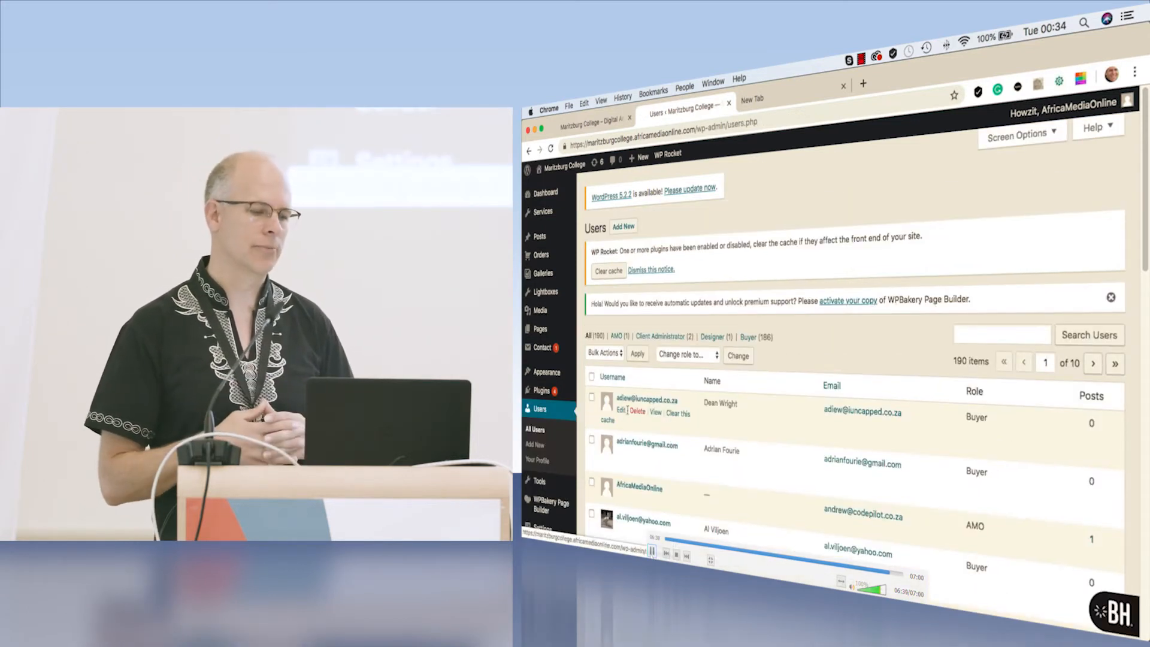
click(621, 411)
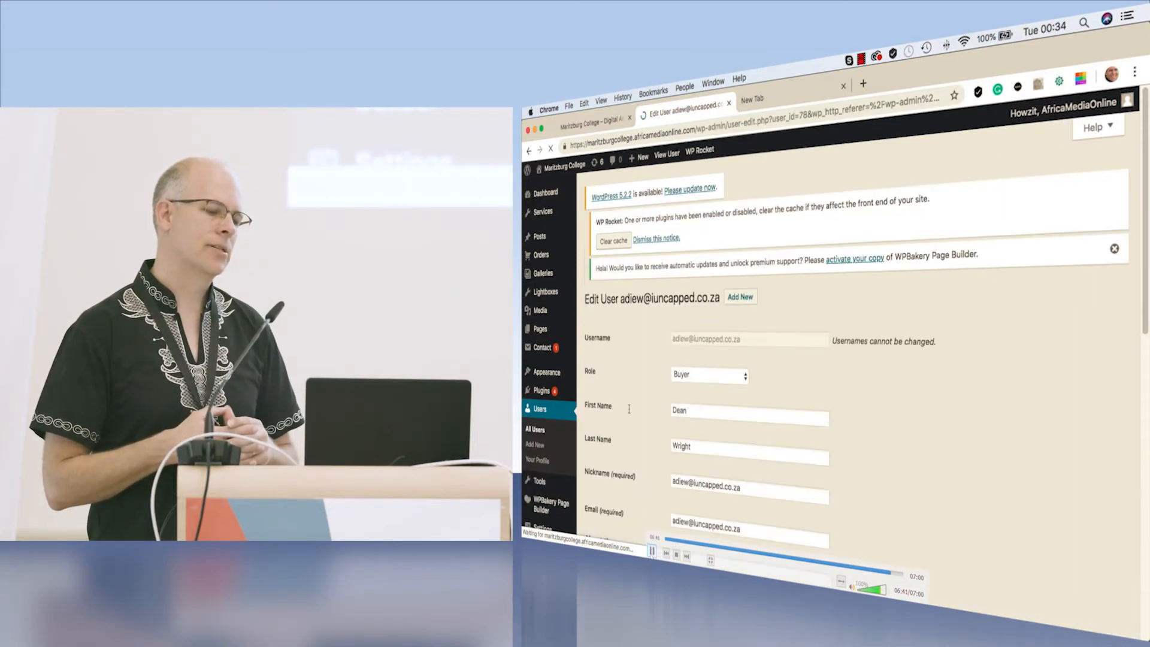
scroll(down, 3)
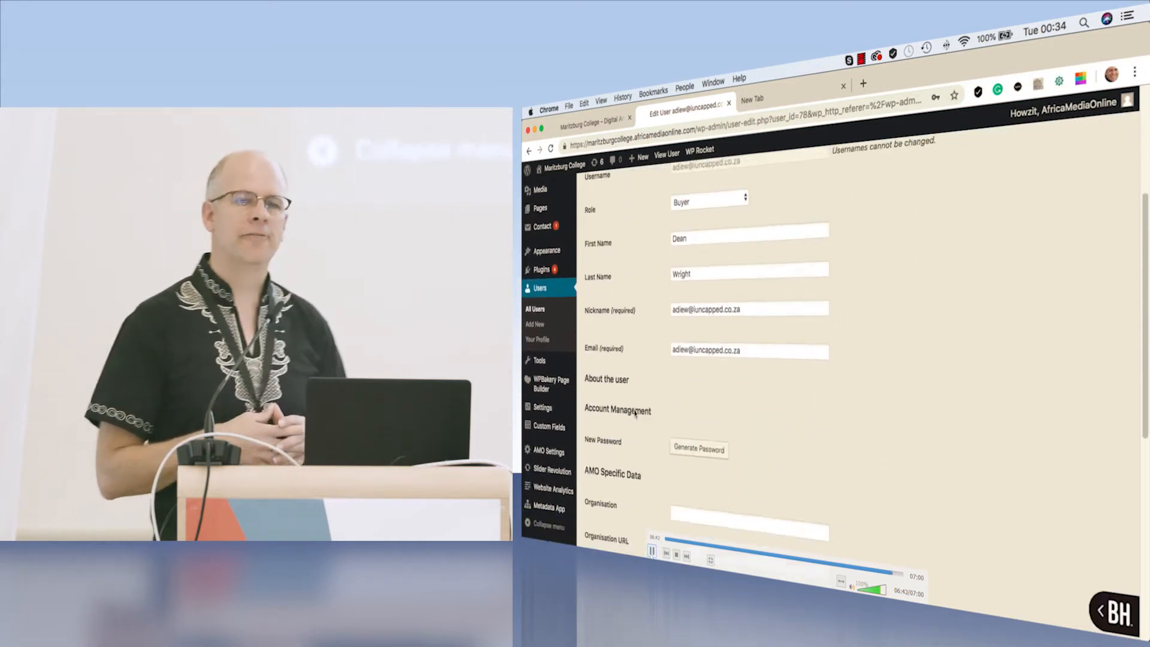
scroll(down, 3)
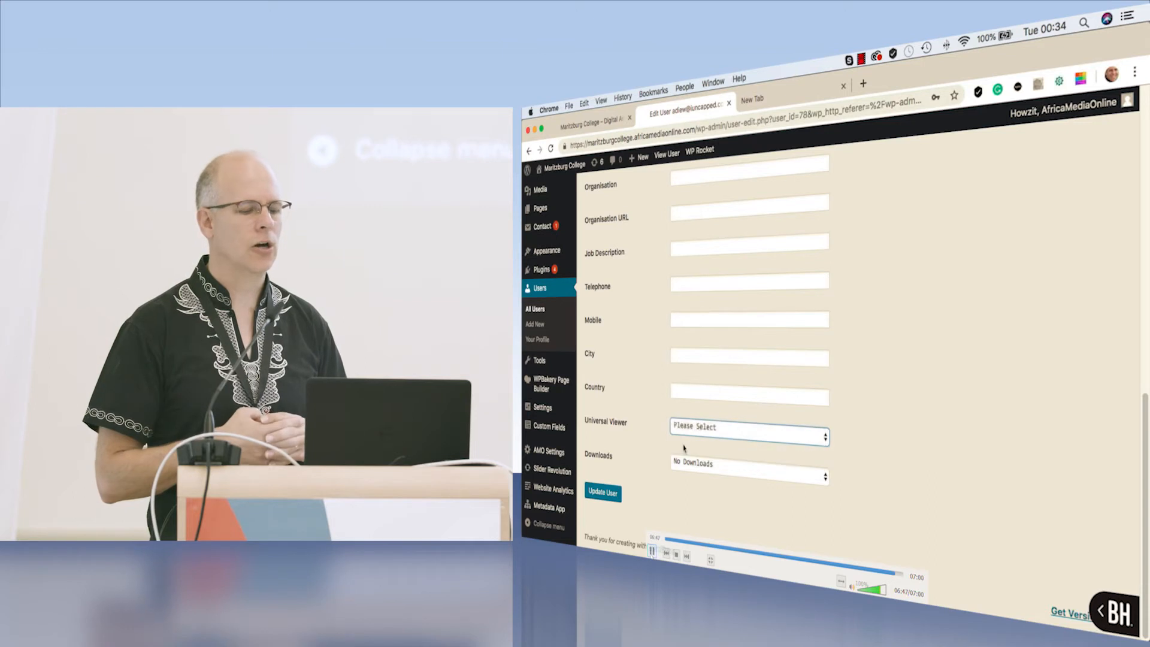
click(748, 436)
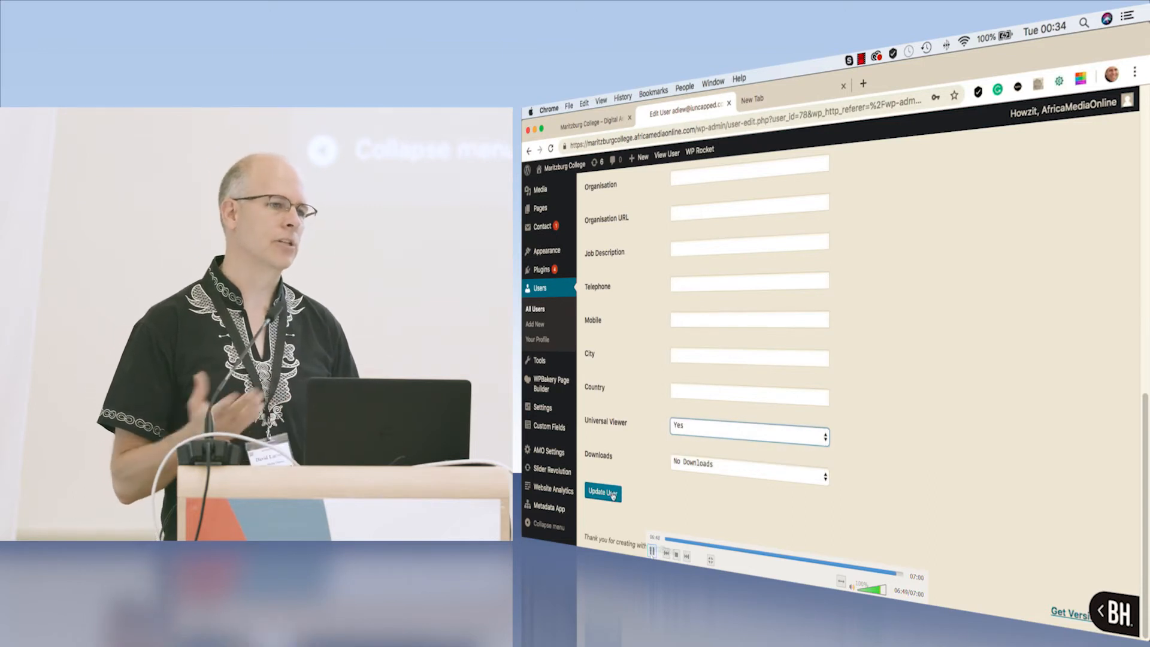